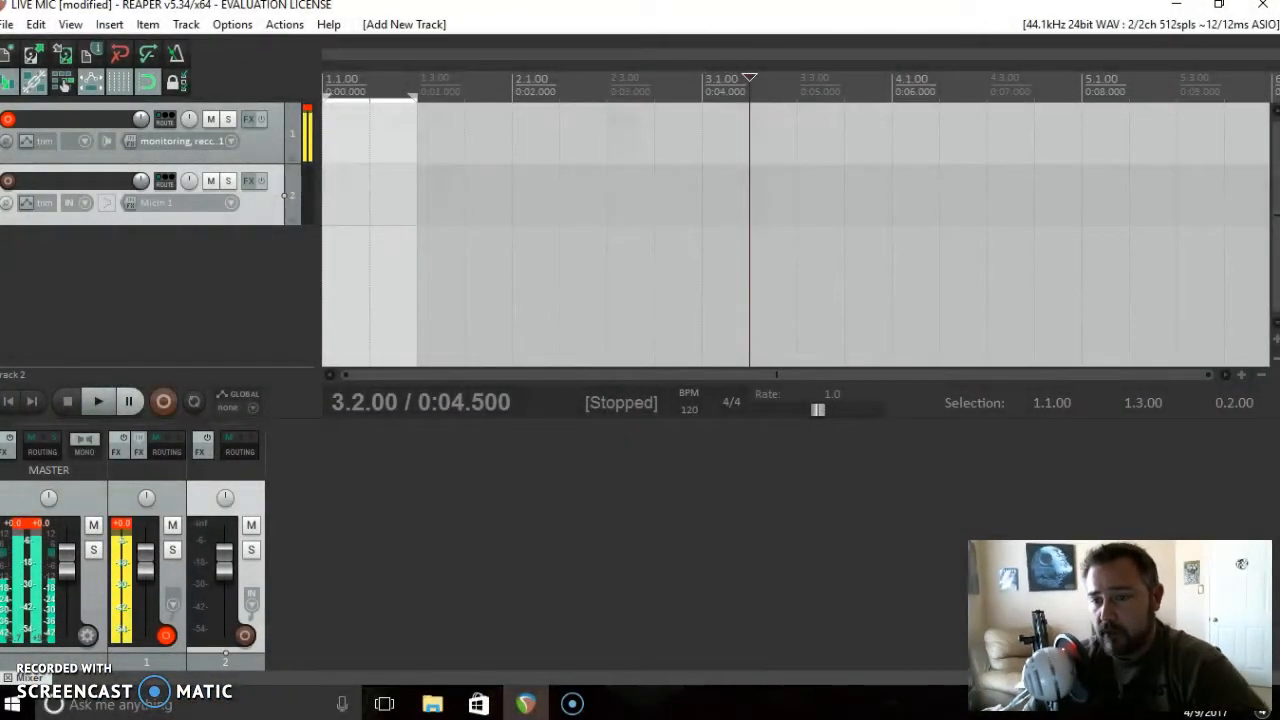
Remove the second (Mic 1) track using its right-click Remove tracks command.
{"action": "right_click", "coordinate": [240, 215]}
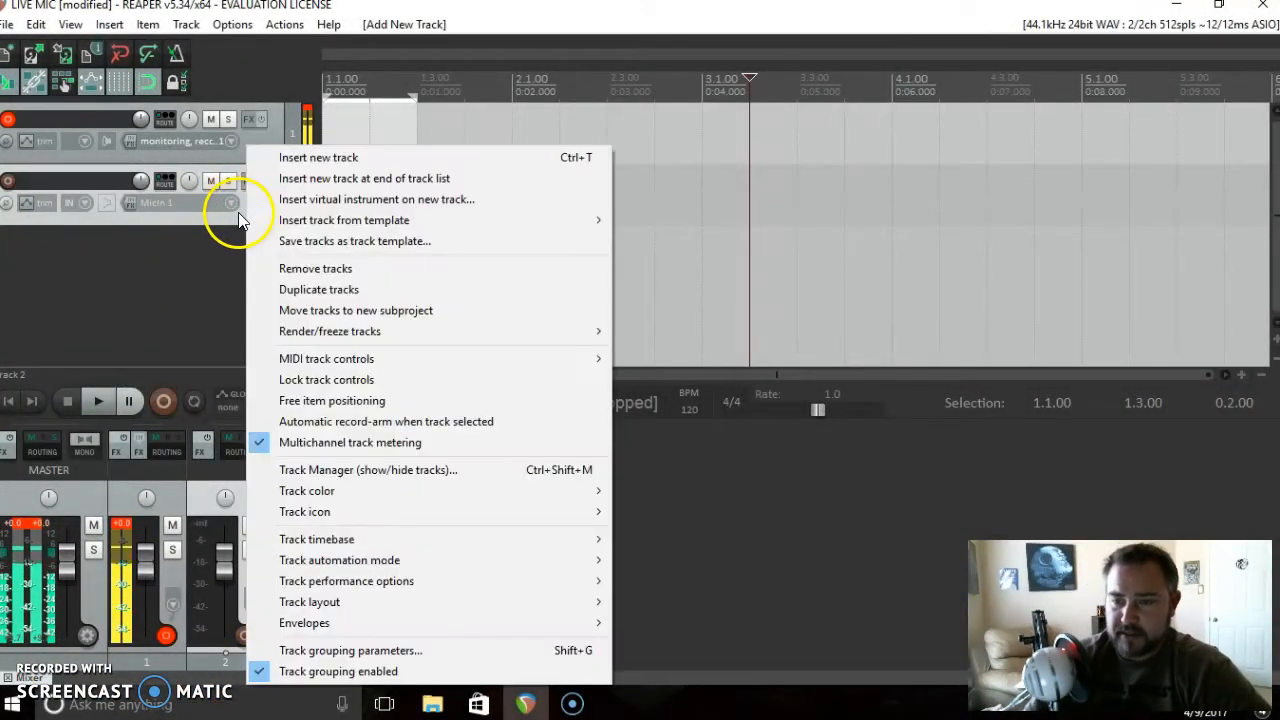
{"action": "left_click", "coordinate": [315, 268]}
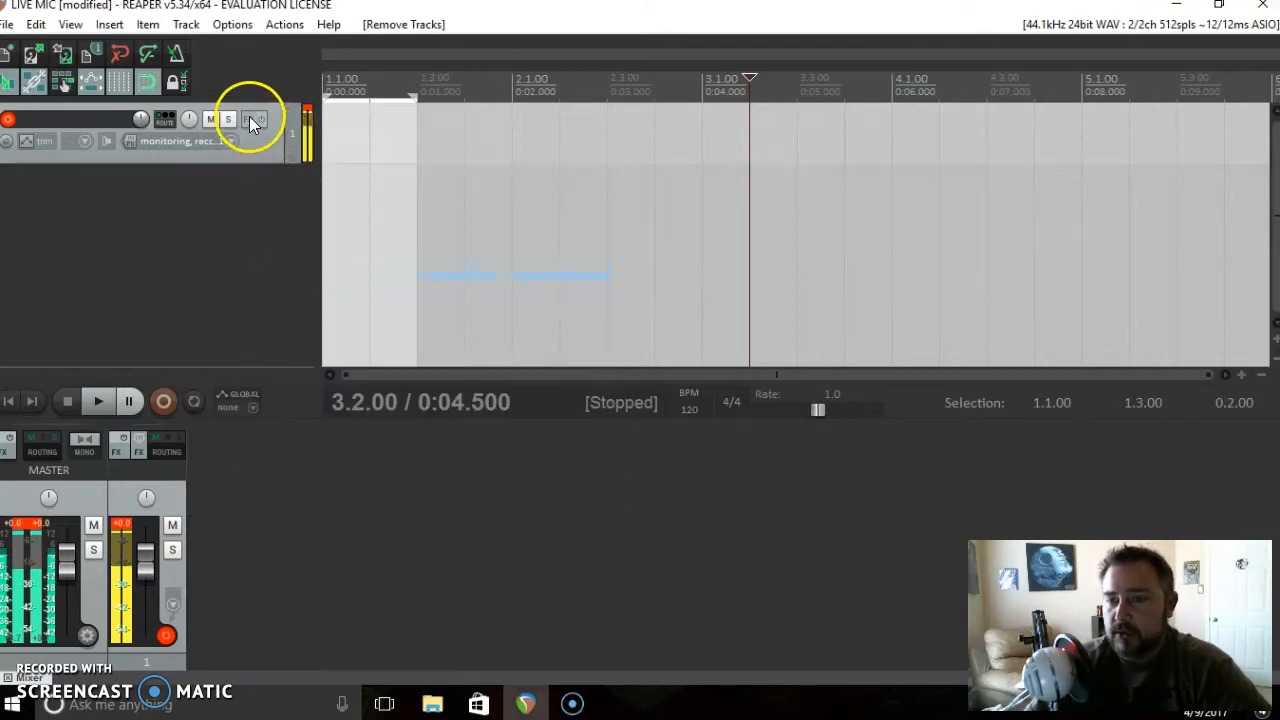
Add VST: ReaEQ (Cockos) to track 1's FX chain.
{"action": "left_click", "coordinate": [255, 119]}
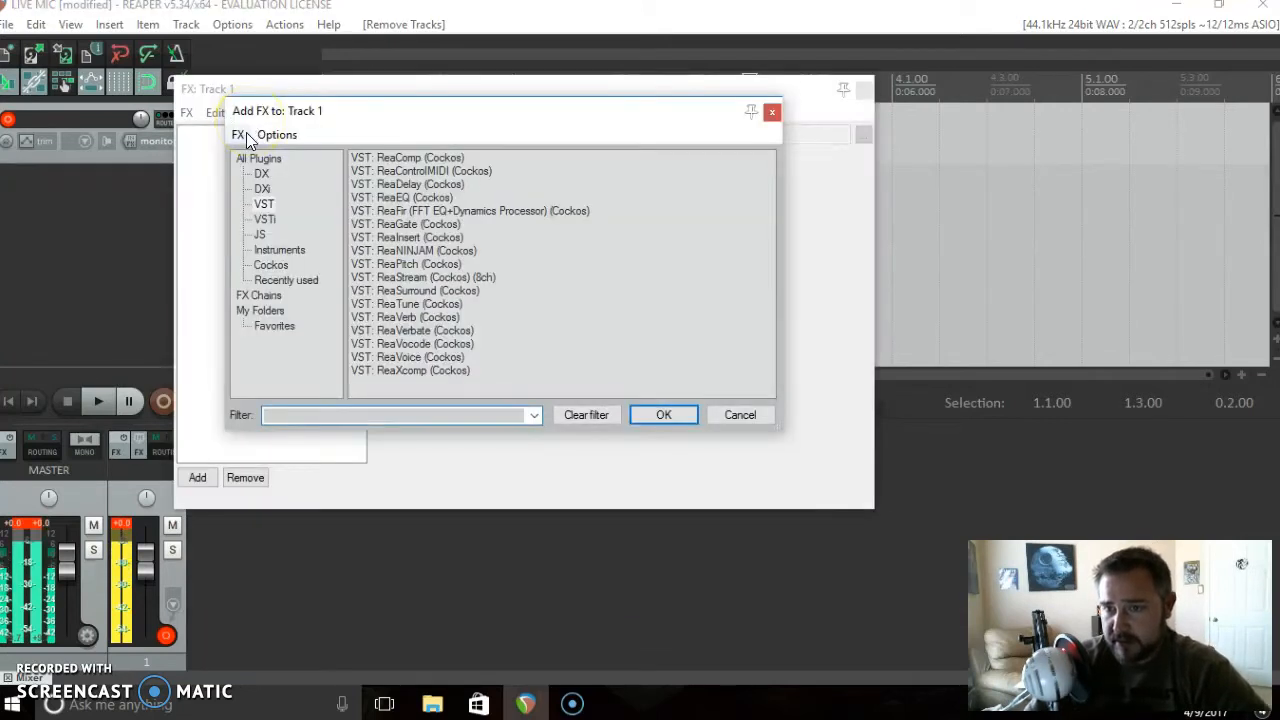
{"action": "left_click", "coordinate": [238, 134]}
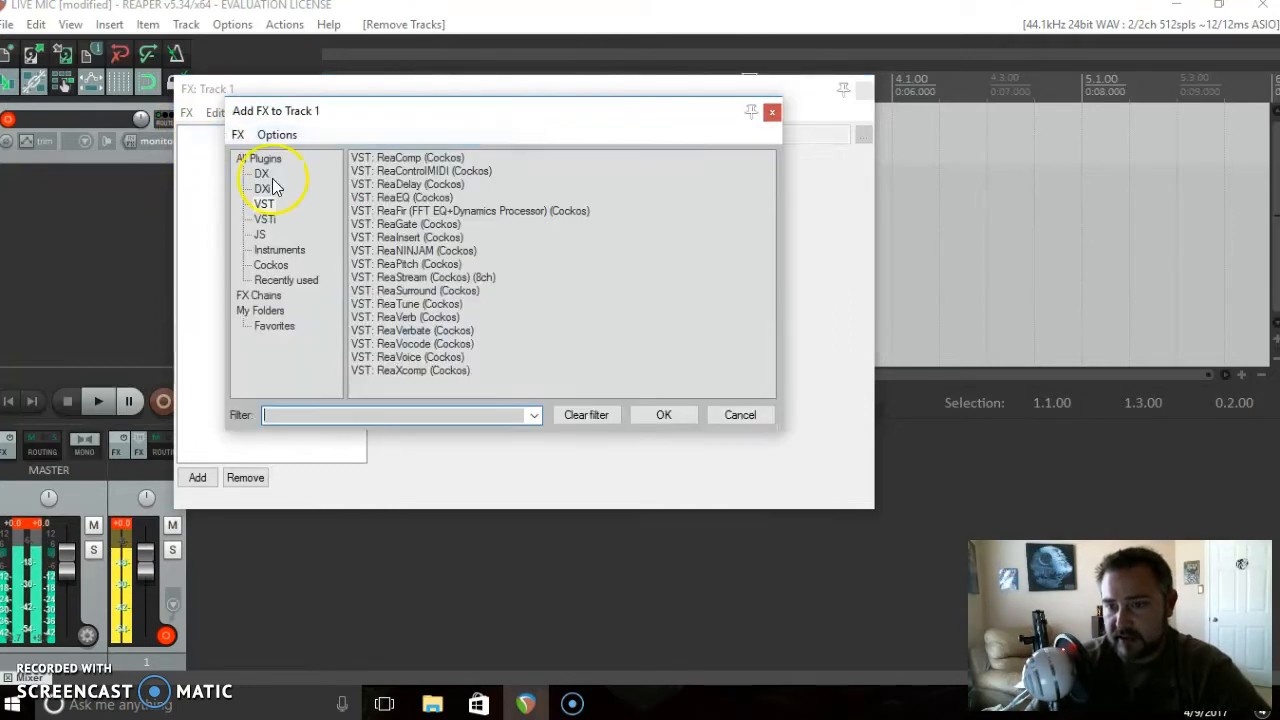
{"action": "mouse_move", "coordinate": [383, 223]}
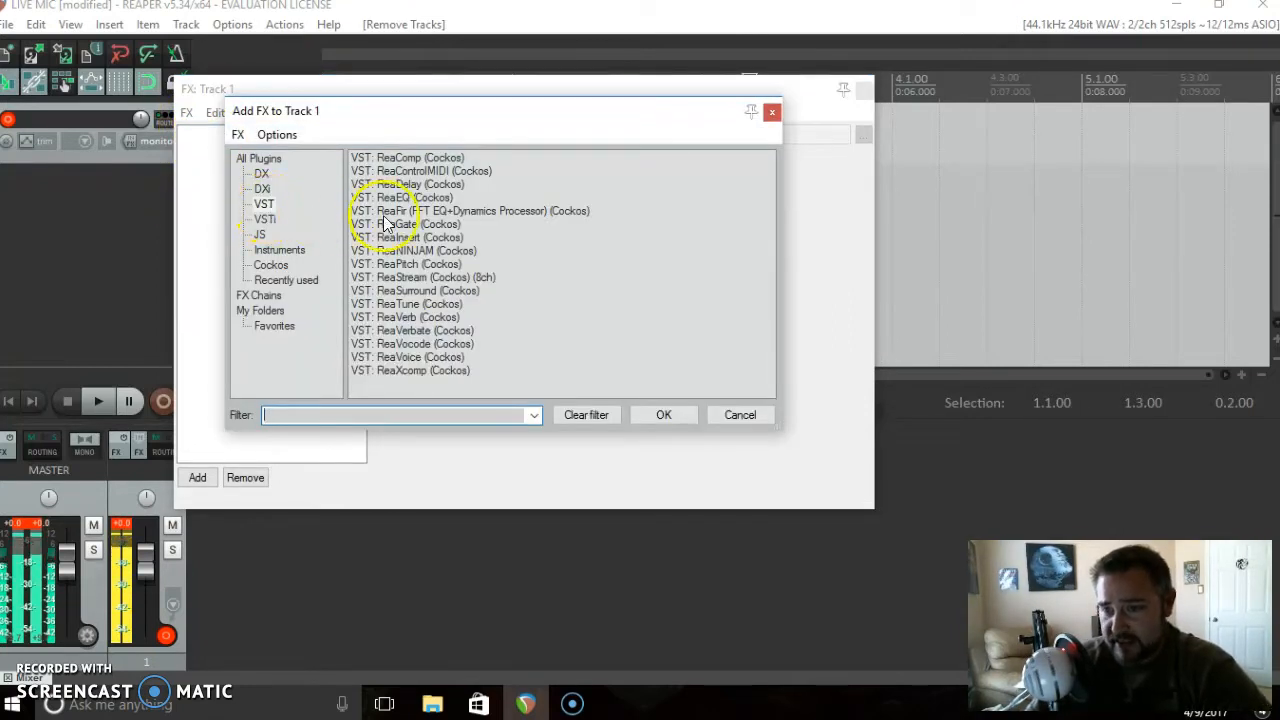
{"action": "left_click", "coordinate": [405, 197]}
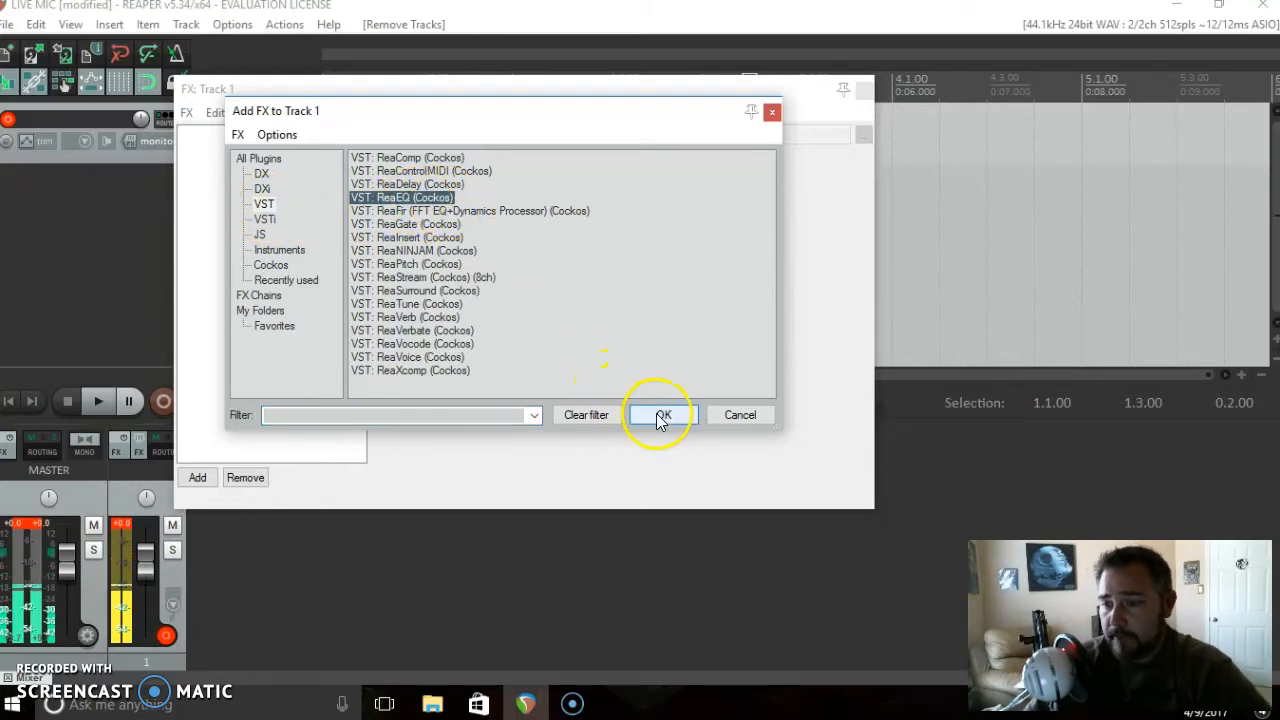
{"action": "left_click", "coordinate": [663, 415]}
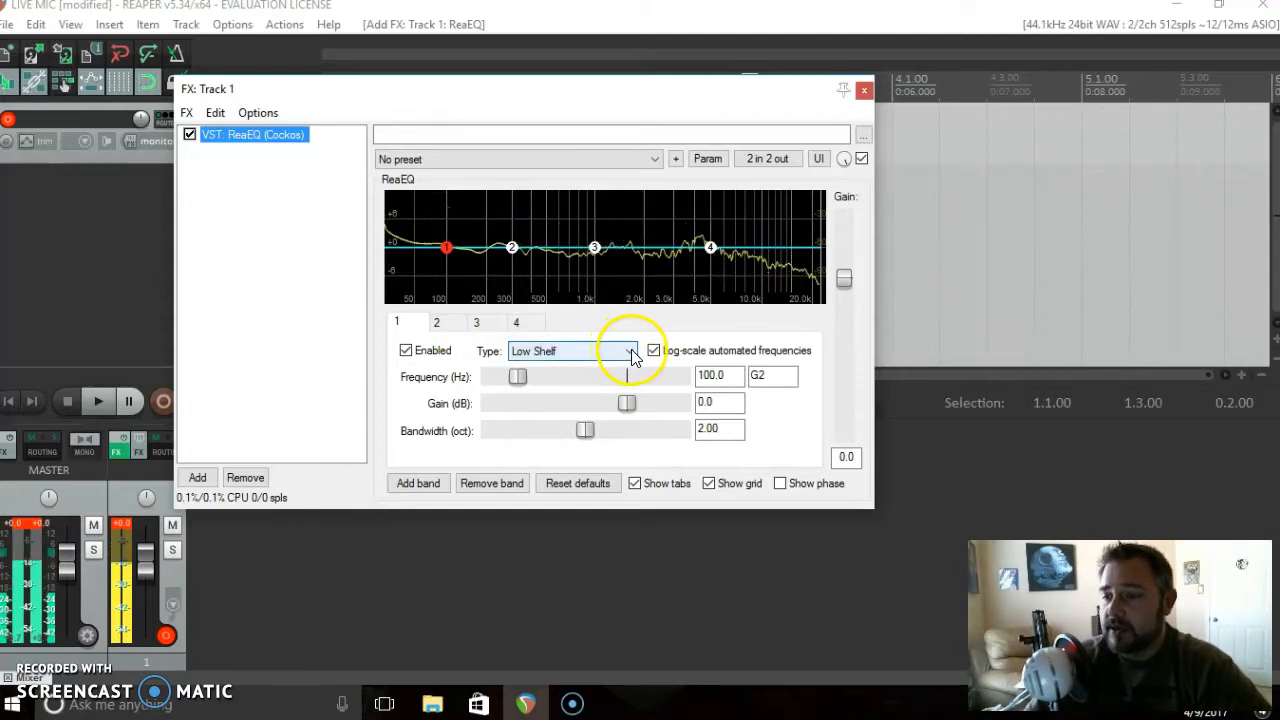
Make ReaEQ band 1 a high pass near 280 Hz and drag band 4's low pass to about 1690 Hz.
{"action": "left_click", "coordinate": [628, 350]}
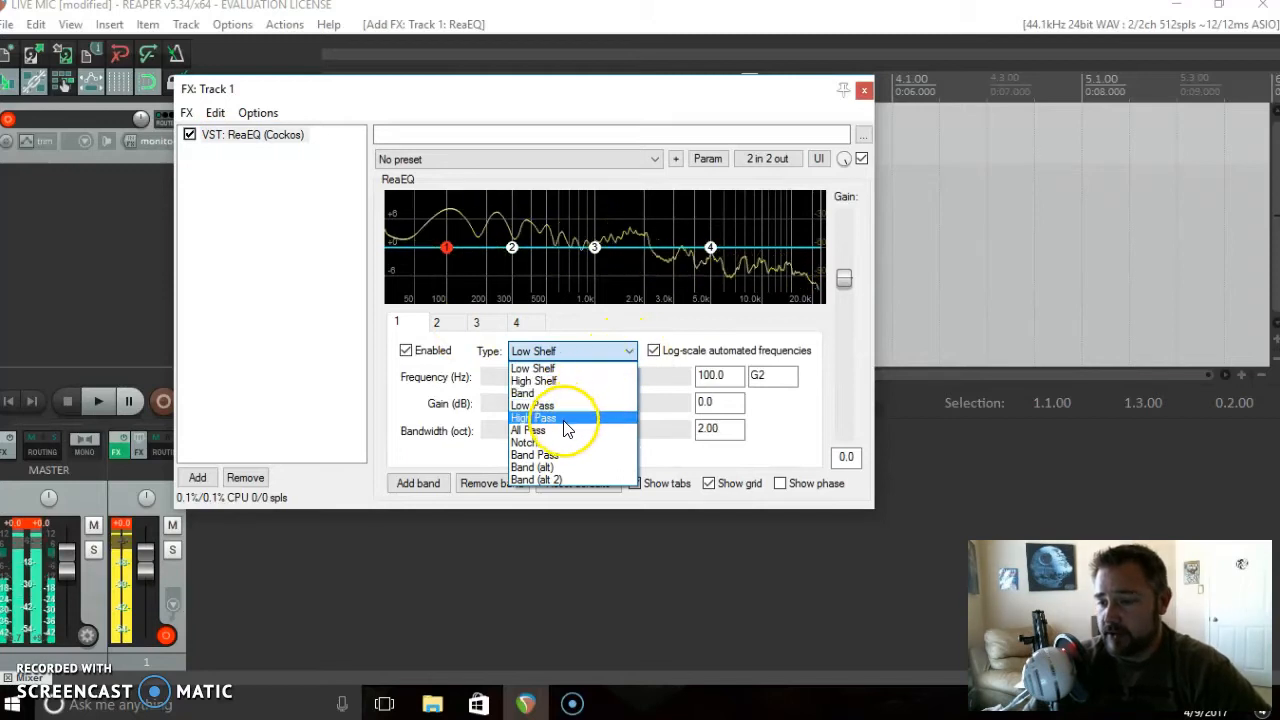
{"action": "left_click", "coordinate": [533, 417]}
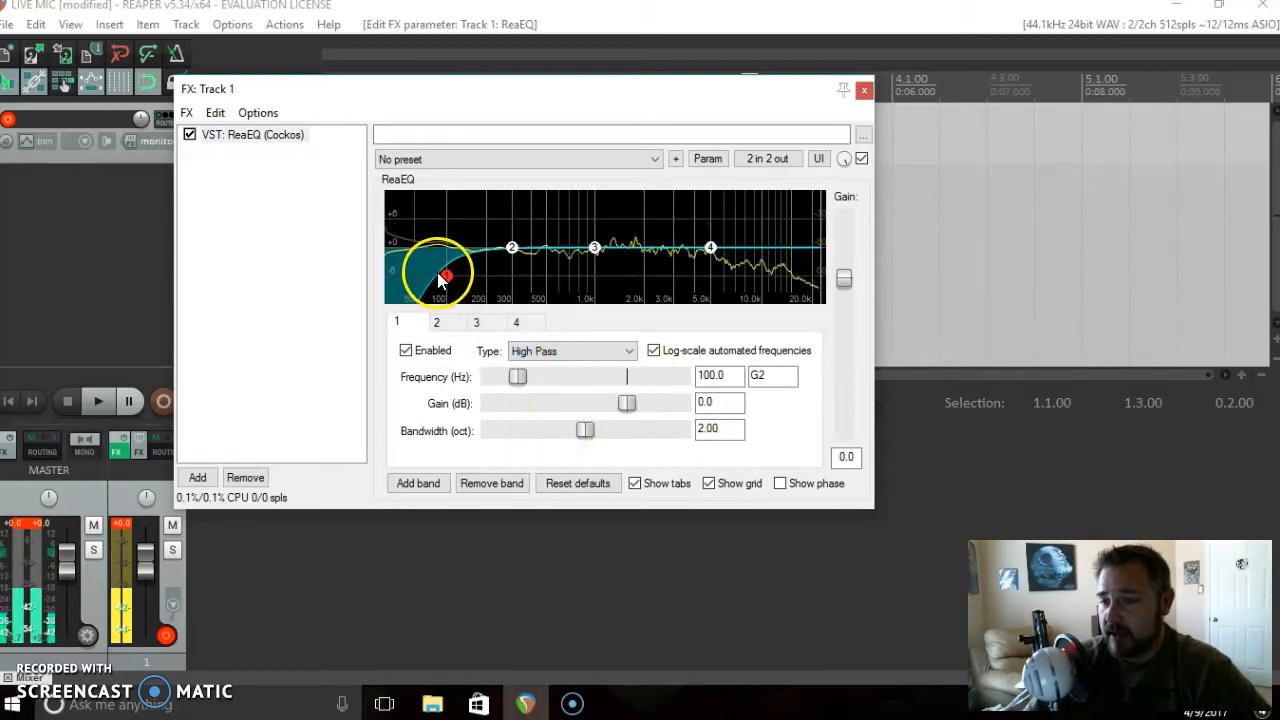
{"action": "left_click_drag", "start_coordinate": [445, 275], "coordinate": [510, 278]}
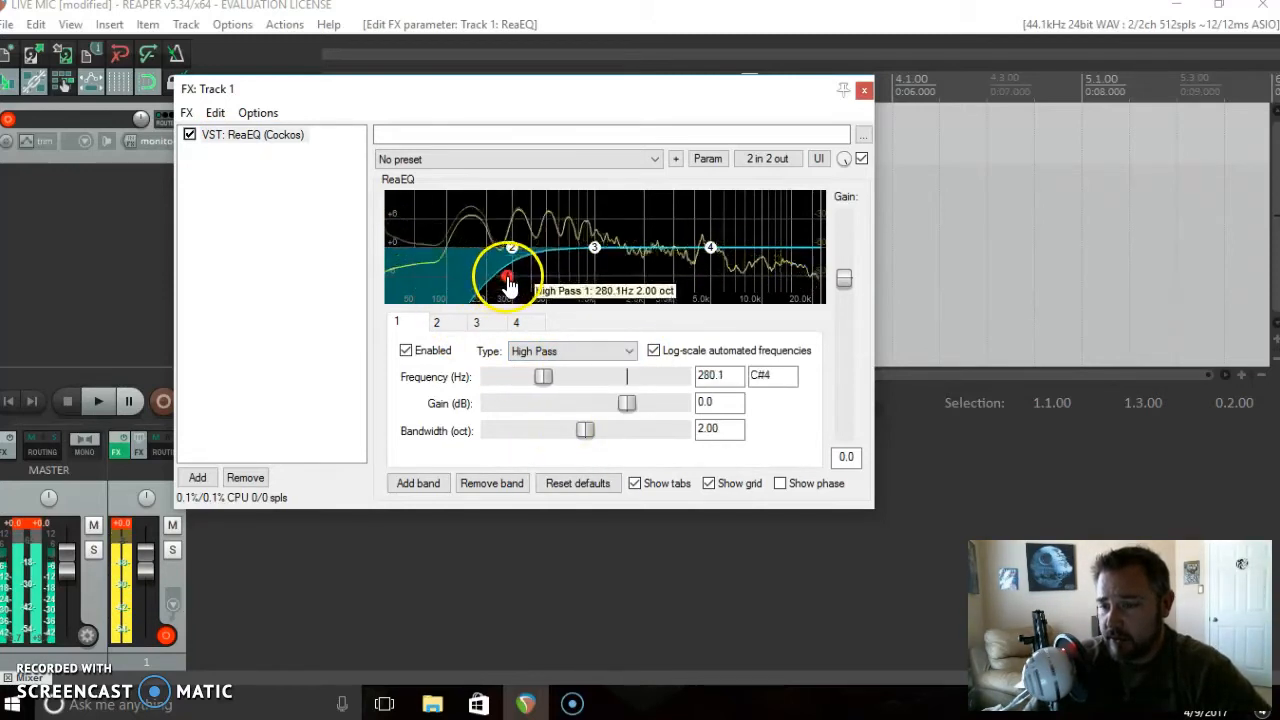
{"action": "left_click_drag", "start_coordinate": [508, 278], "coordinate": [512, 277]}
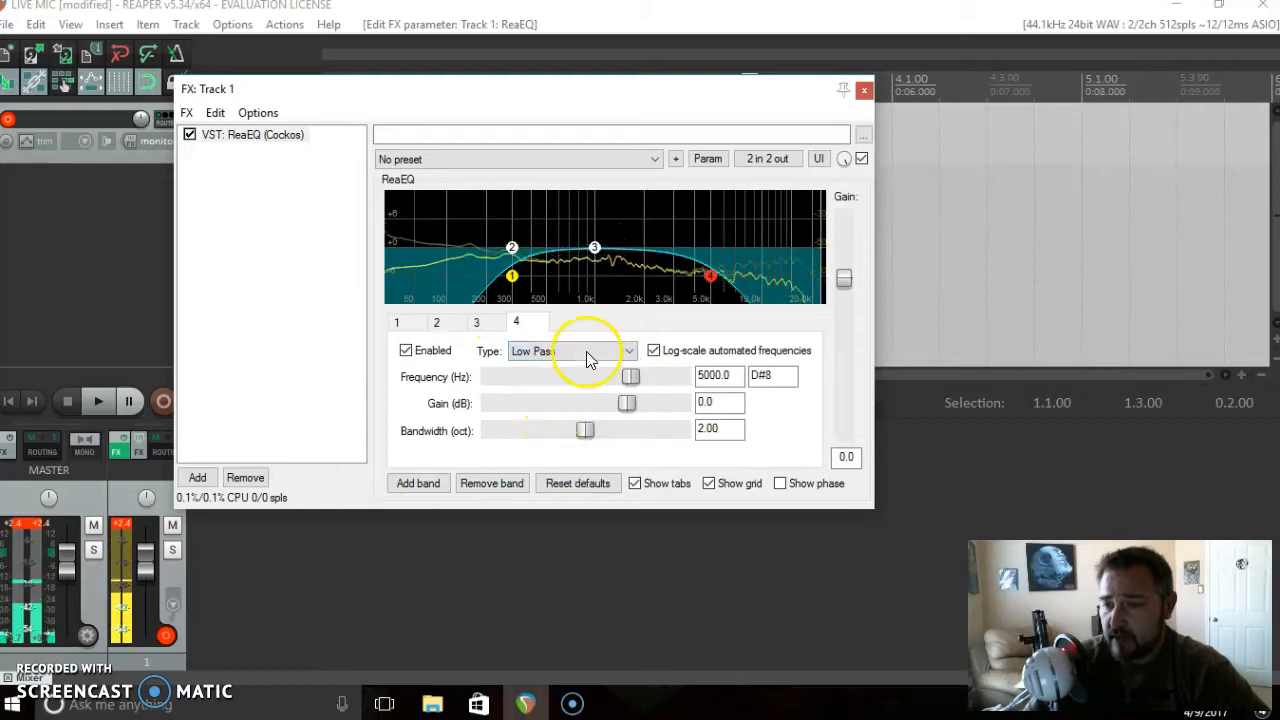
{"action": "left_click_drag", "start_coordinate": [710, 275], "coordinate": [635, 275]}
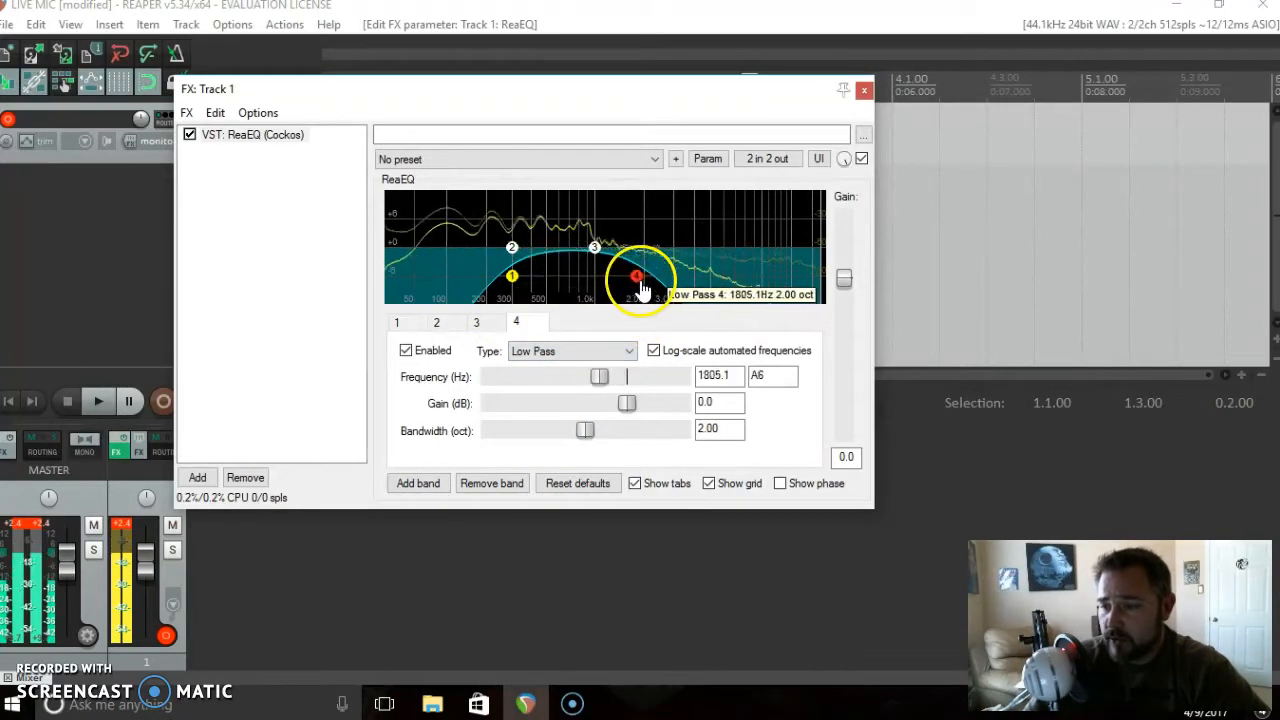
{"action": "left_click_drag", "start_coordinate": [637, 277], "coordinate": [630, 275]}
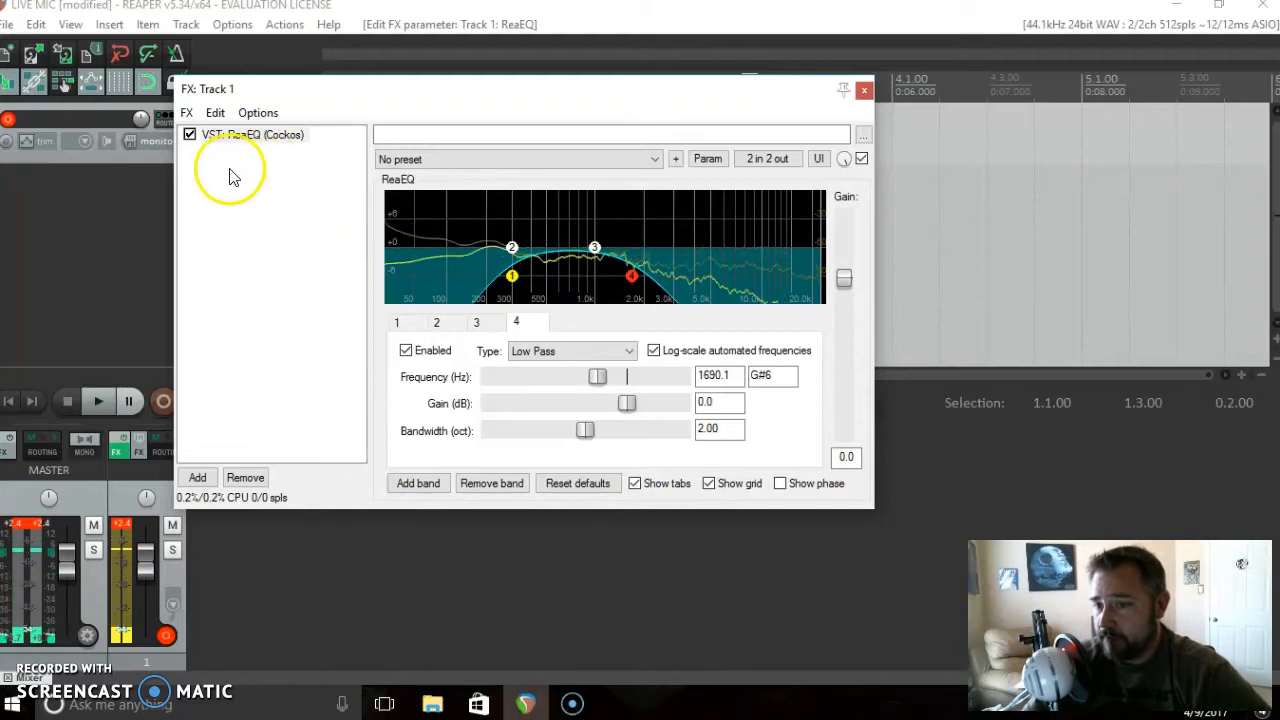
Bypass ReaEQ and add VST: ReaPitch to track 1.
{"action": "left_click", "coordinate": [189, 134]}
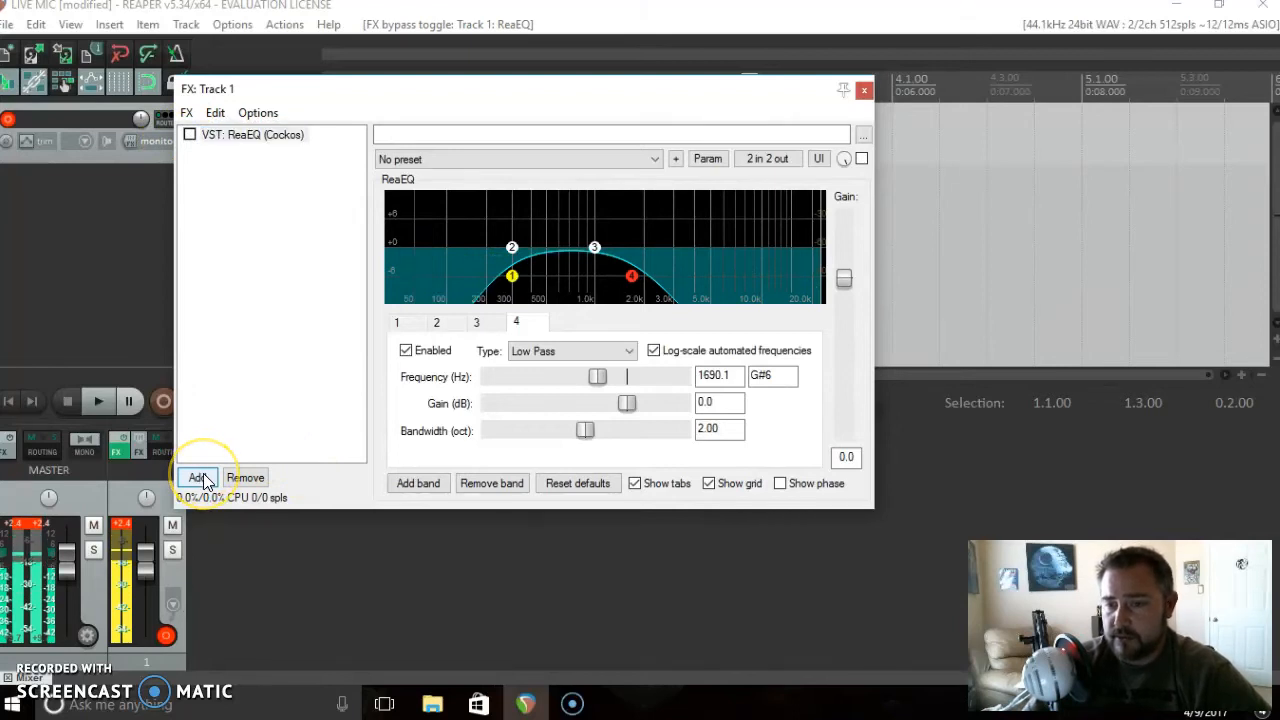
{"action": "left_click", "coordinate": [197, 477]}
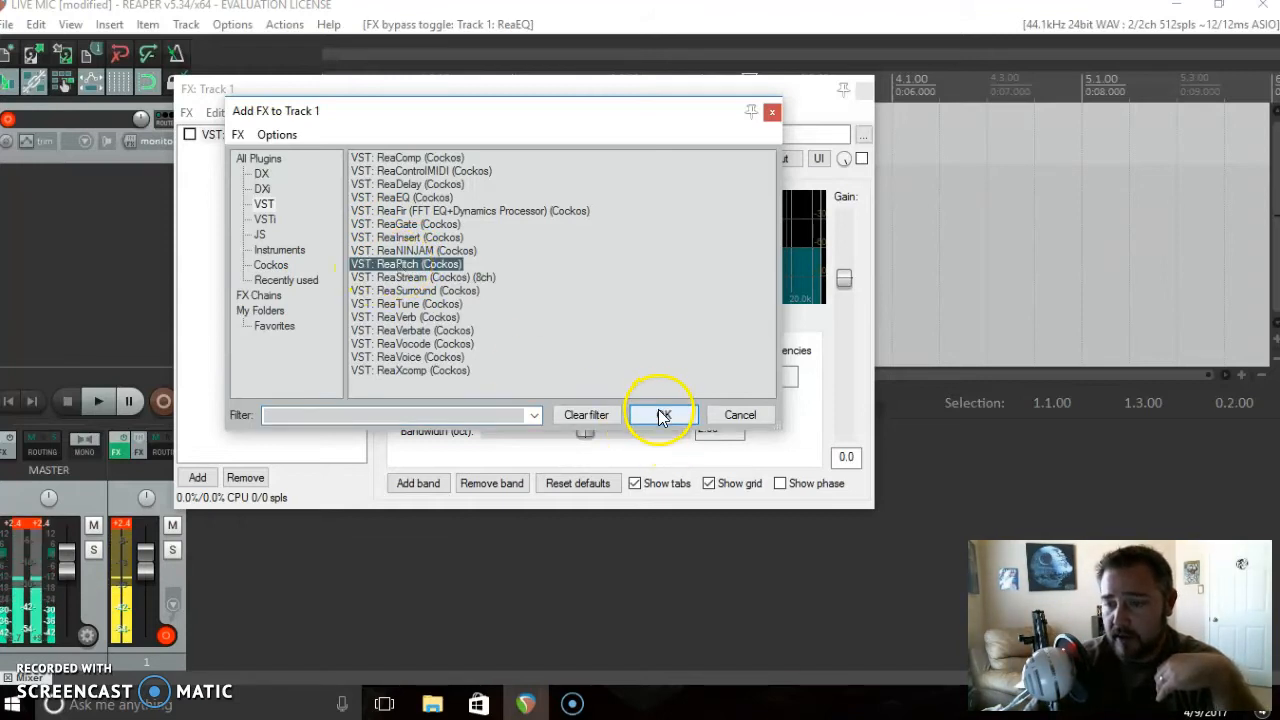
{"action": "left_click", "coordinate": [660, 415]}
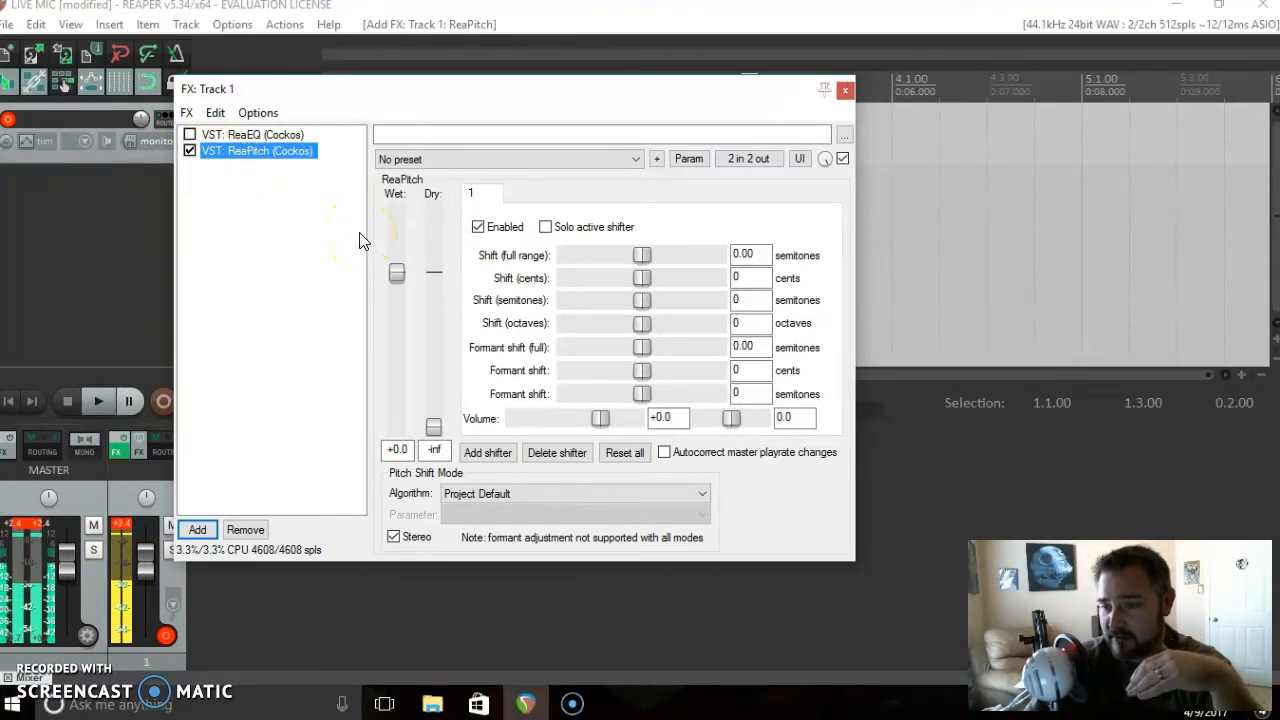
{"action": "mouse_move", "coordinate": [688, 273]}
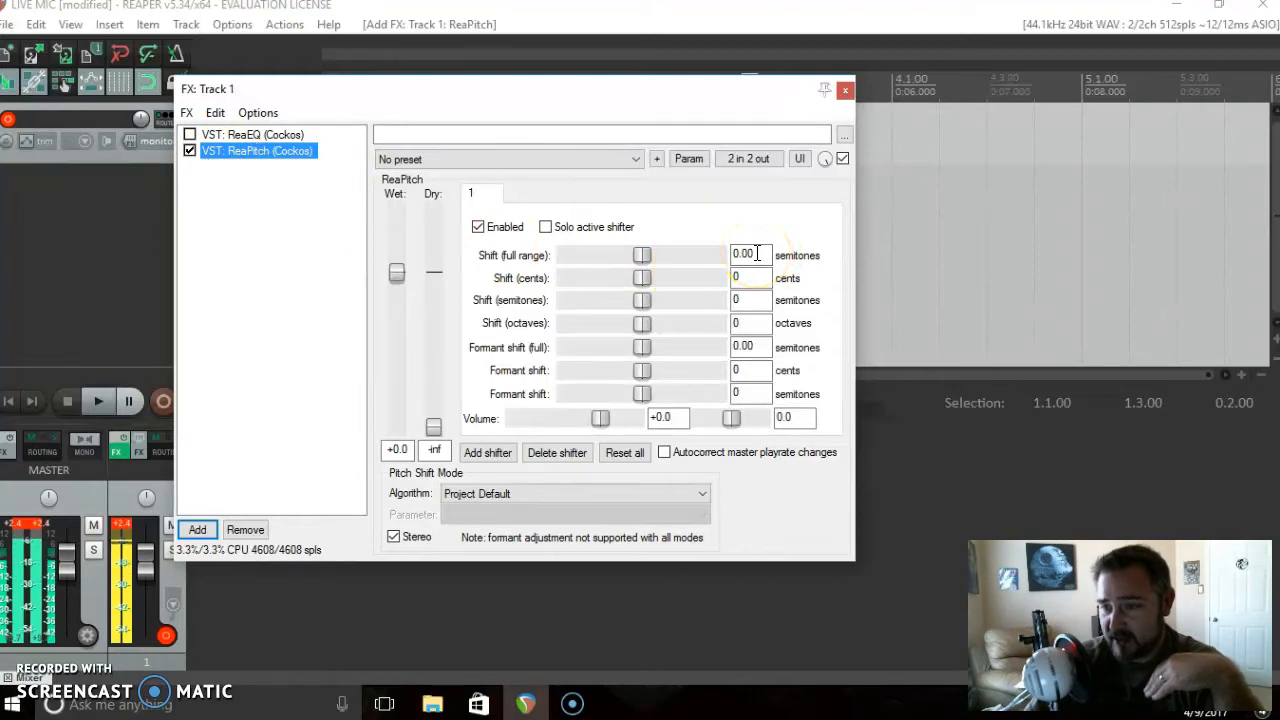
Set ReaPitch's full-range shift to 6.5 semitones, then bypass it.
{"action": "triple_click", "coordinate": [742, 254]}
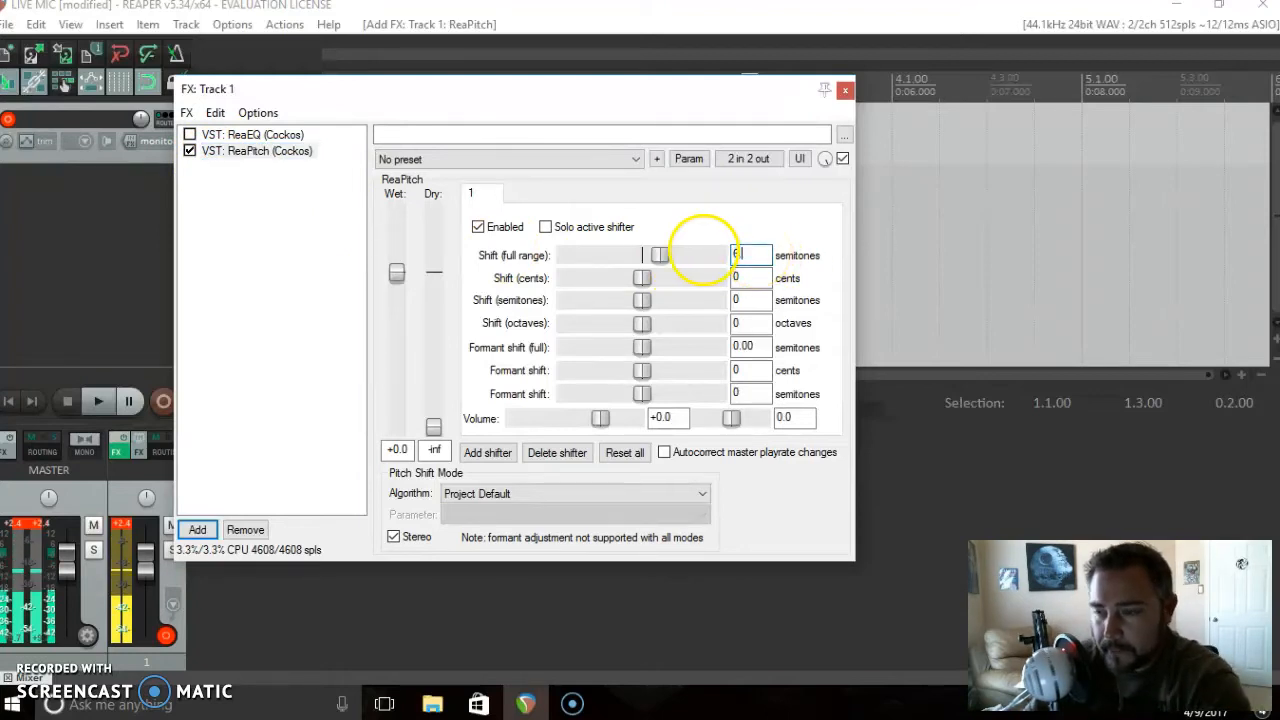
{"action": "type", "text": "6.5"}
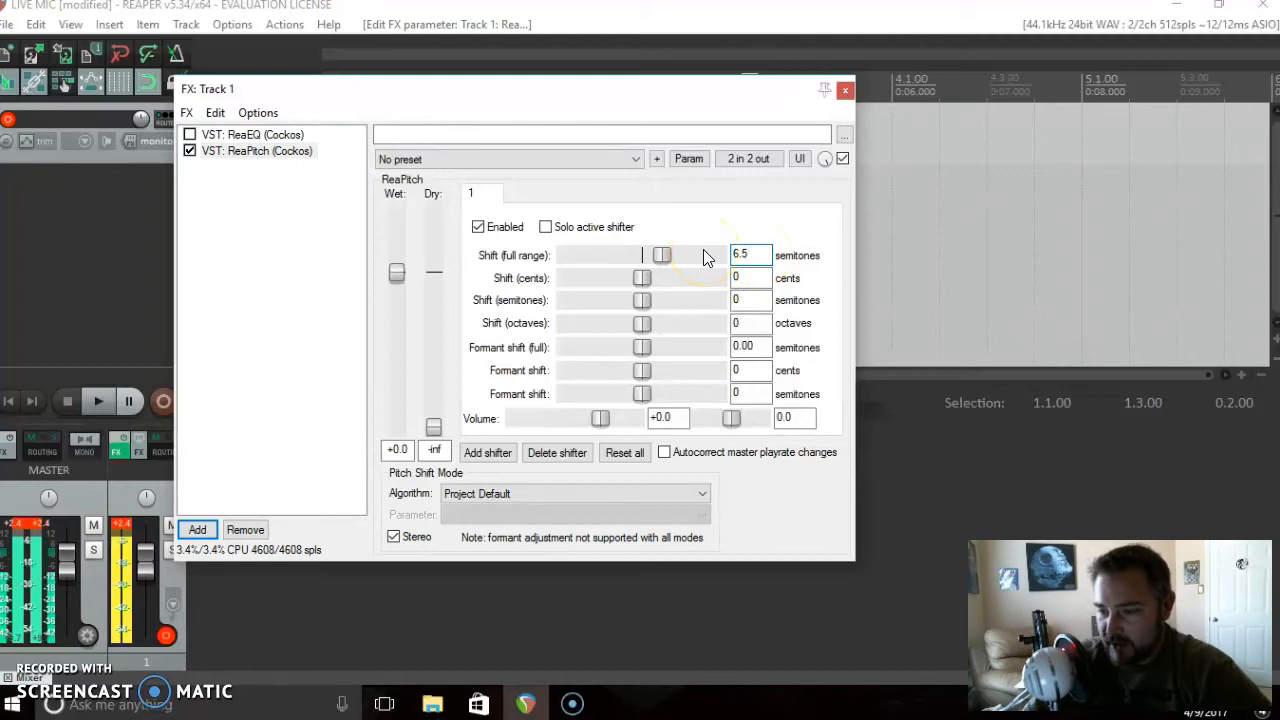
{"action": "left_click", "coordinate": [189, 150]}
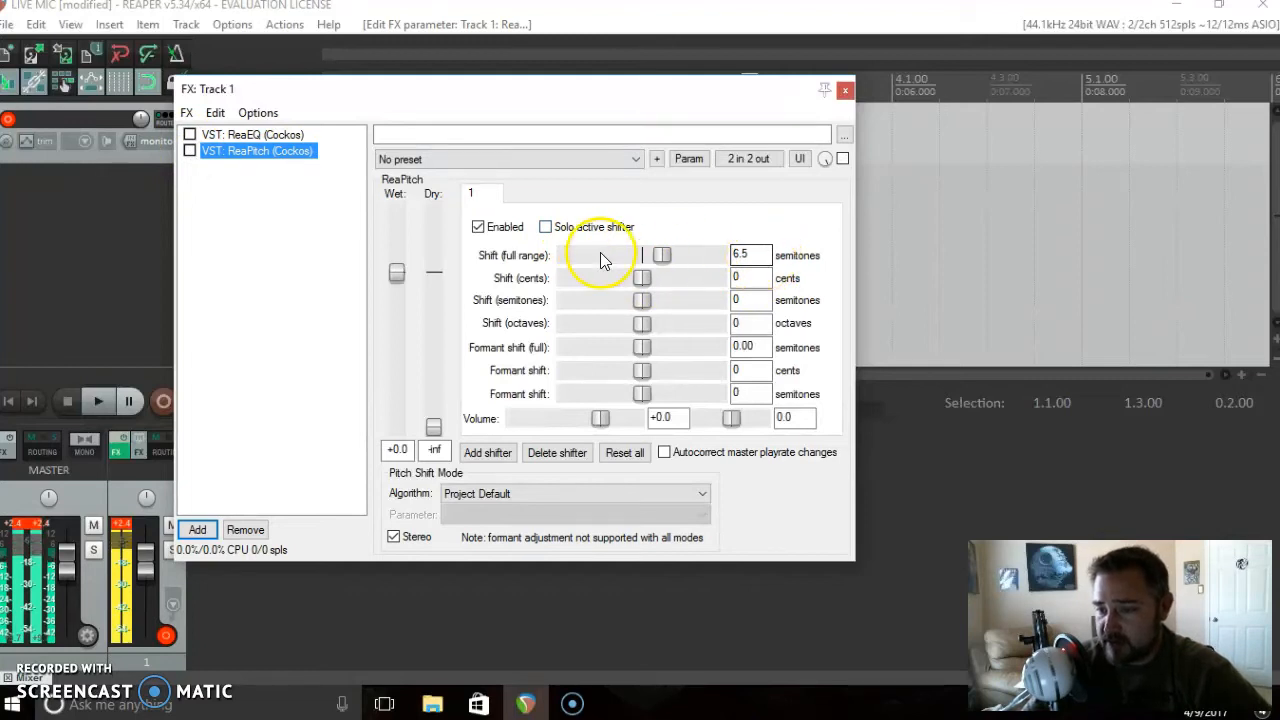
Choose the Simple windowed (fast) algorithm and the 30ms window, 10ms fade parameter in ReaPitch.
{"action": "left_click", "coordinate": [745, 255]}
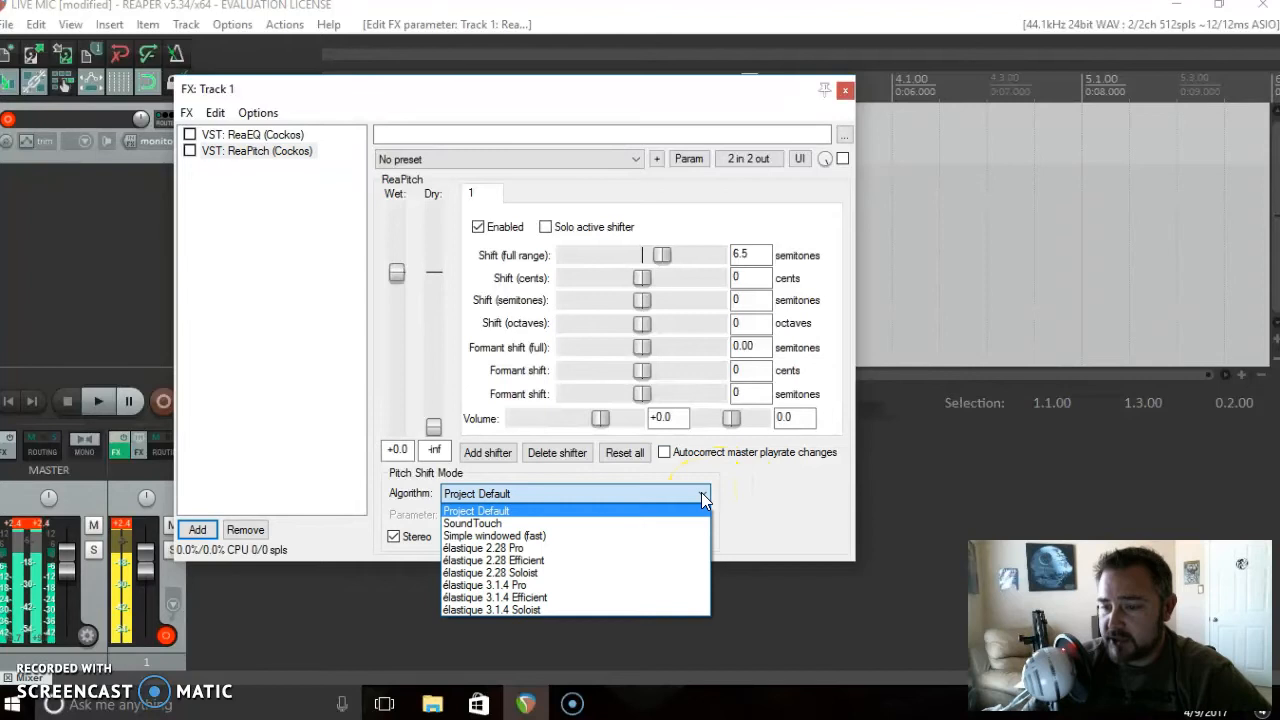
{"action": "mouse_move", "coordinate": [655, 535]}
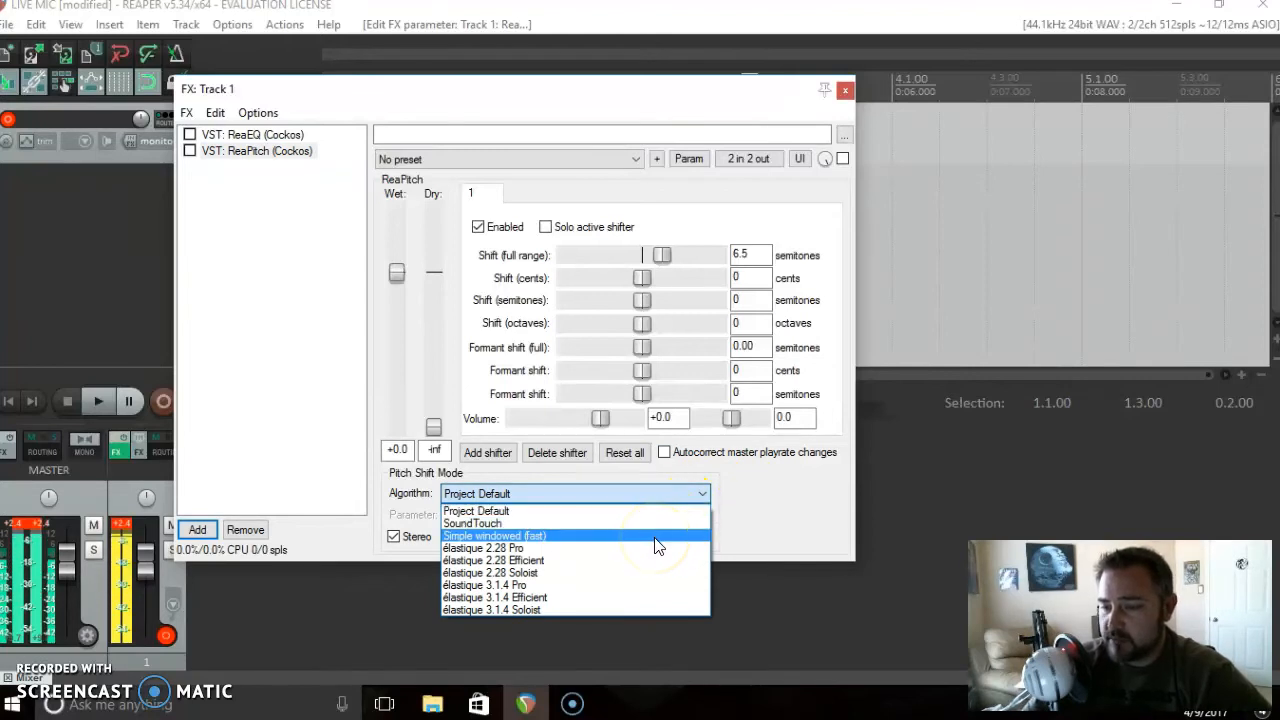
{"action": "left_click", "coordinate": [493, 535]}
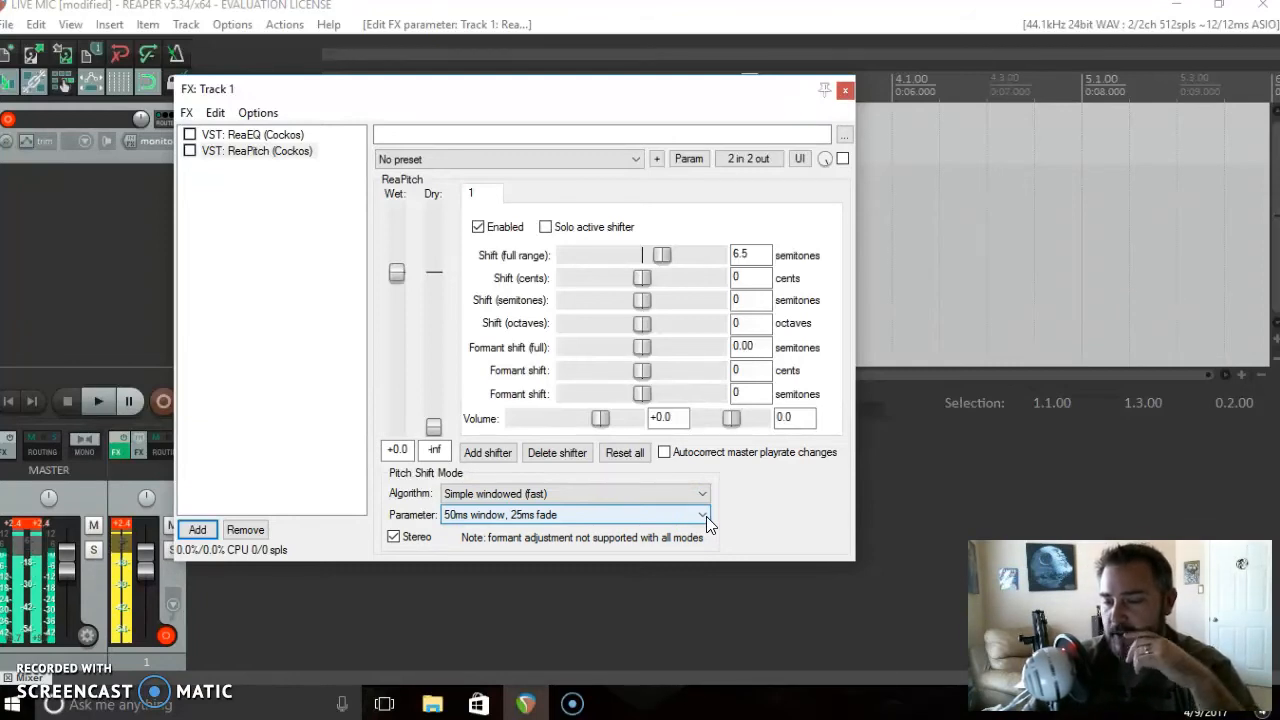
{"action": "left_click", "coordinate": [703, 514]}
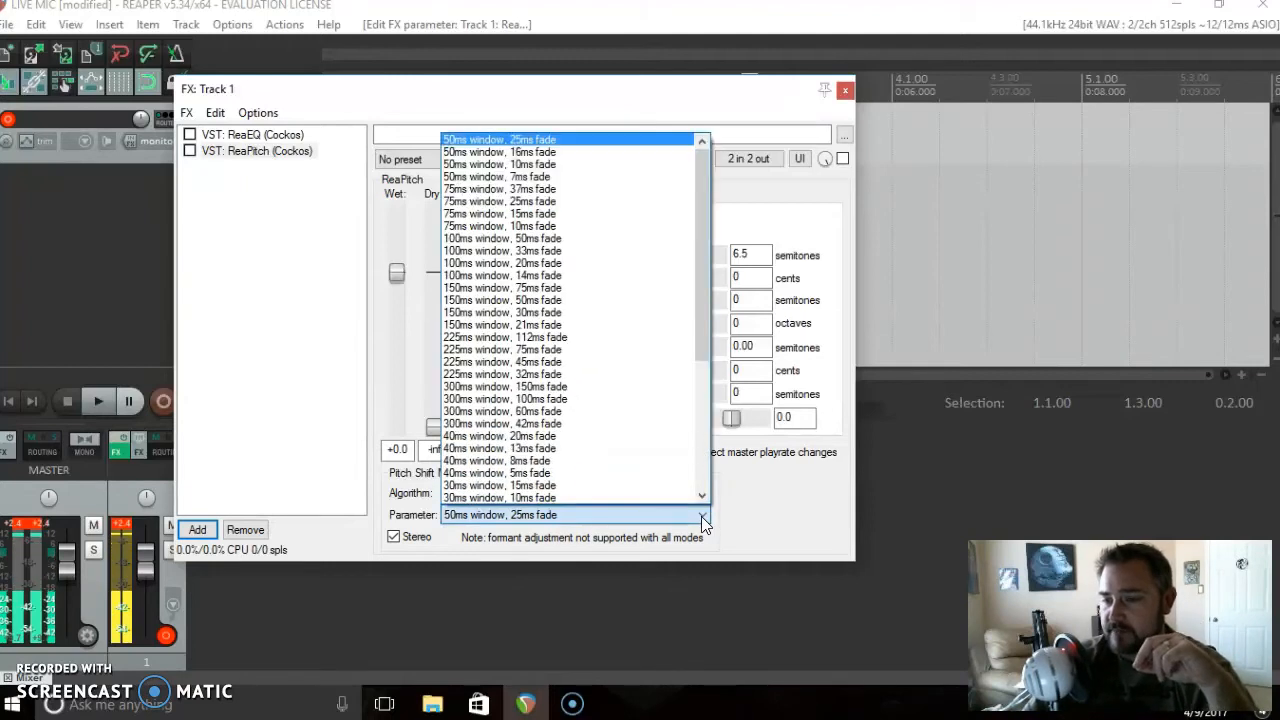
{"action": "scroll", "scroll_direction": "down", "scroll_amount": 3}
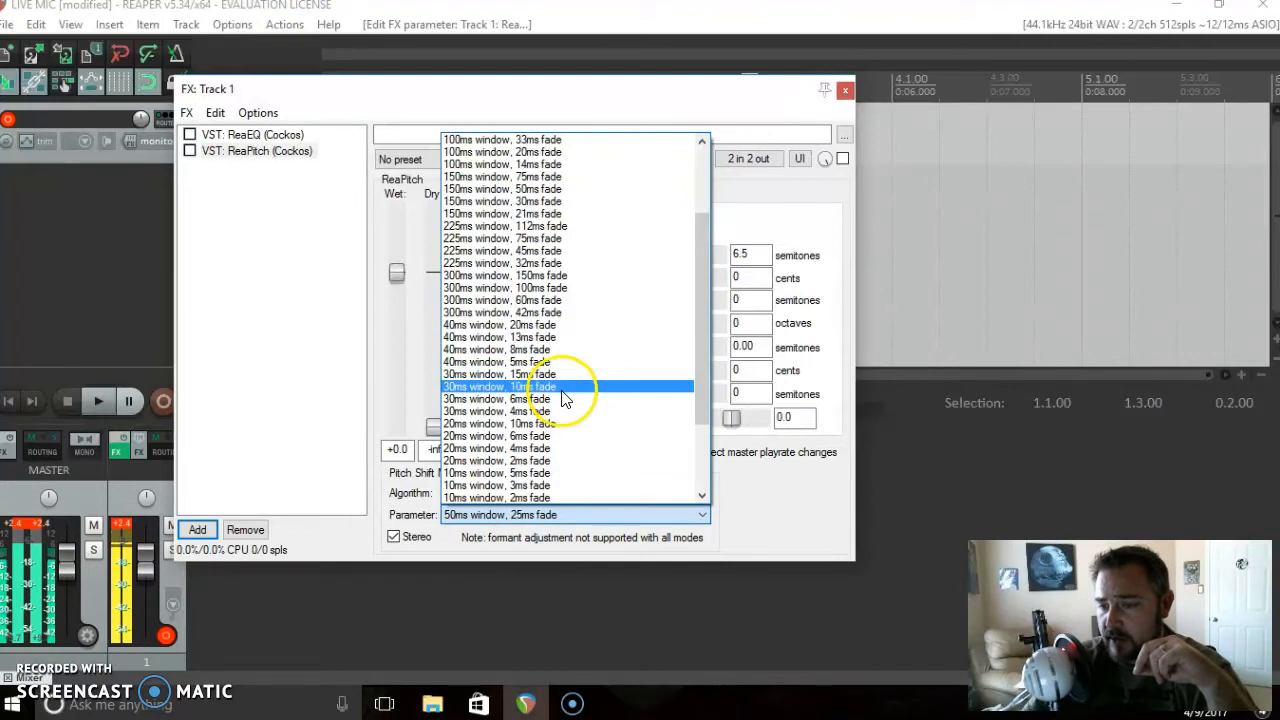
{"action": "left_click", "coordinate": [499, 386]}
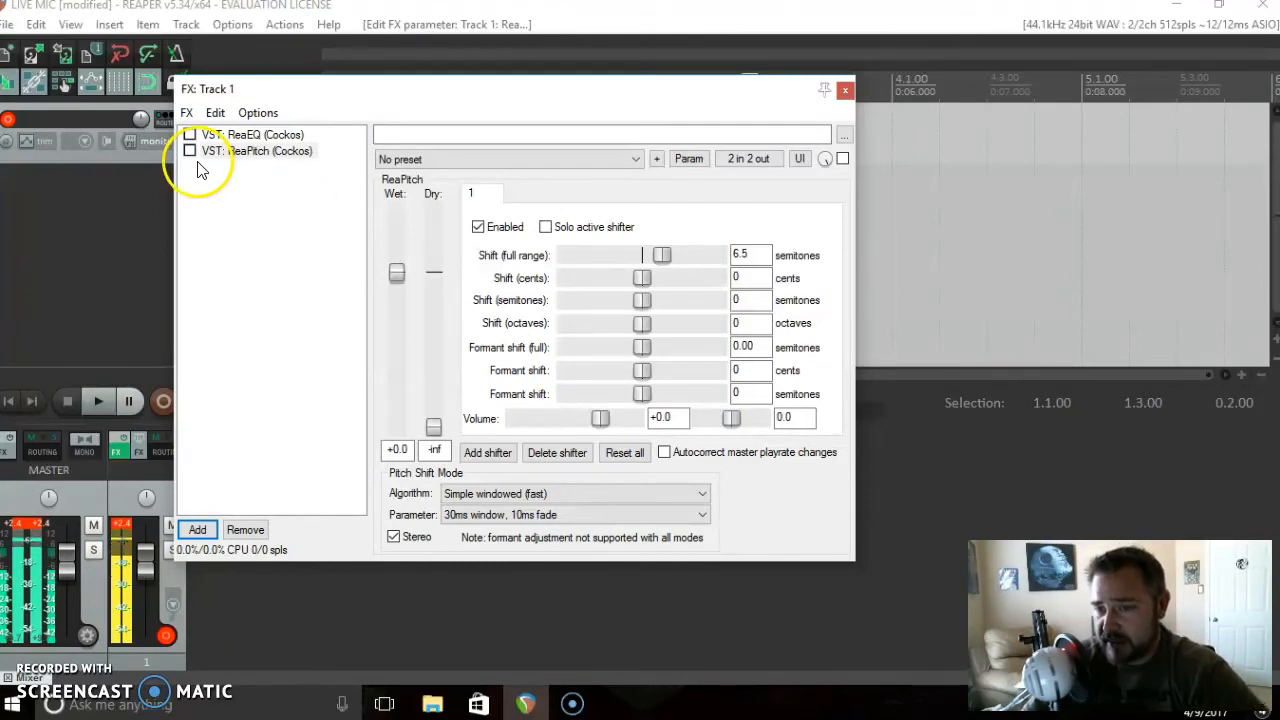
Re-enable ReaPitch and ReaEQ to preview, then bypass them again.
{"action": "left_click", "coordinate": [189, 150]}
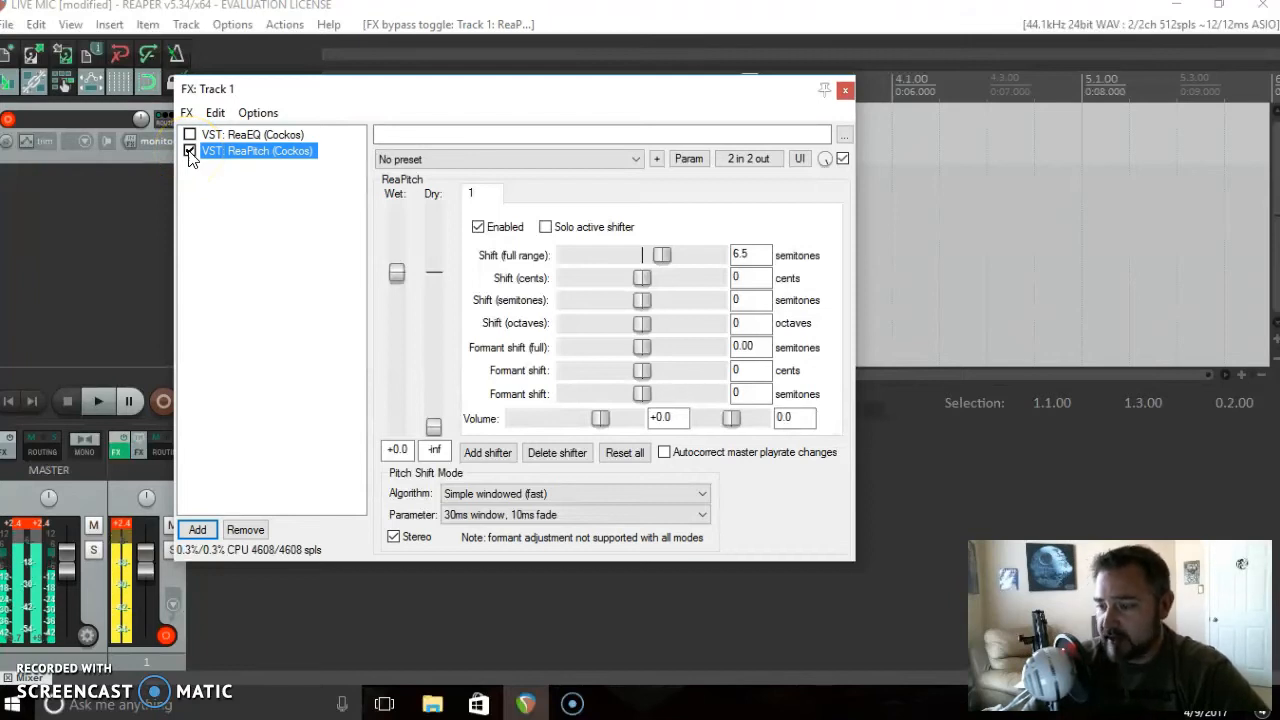
{"action": "left_click", "coordinate": [189, 134]}
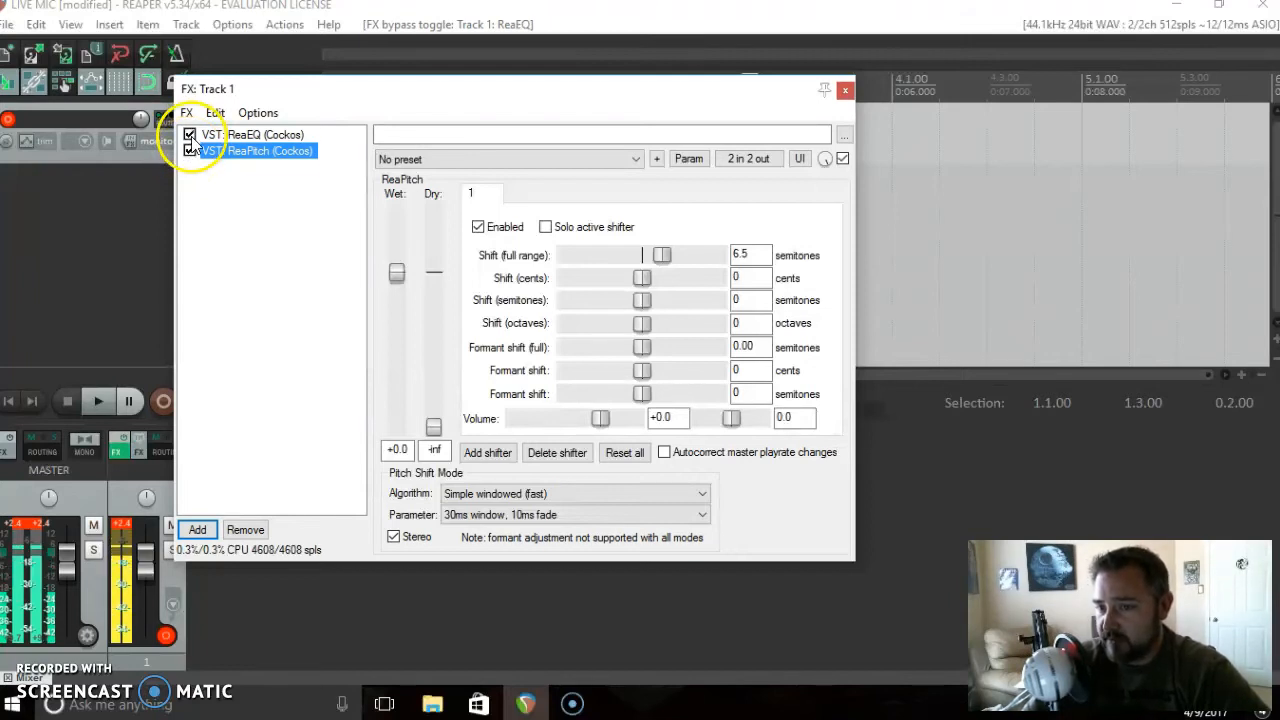
{"action": "mouse_move", "coordinate": [190, 150]}
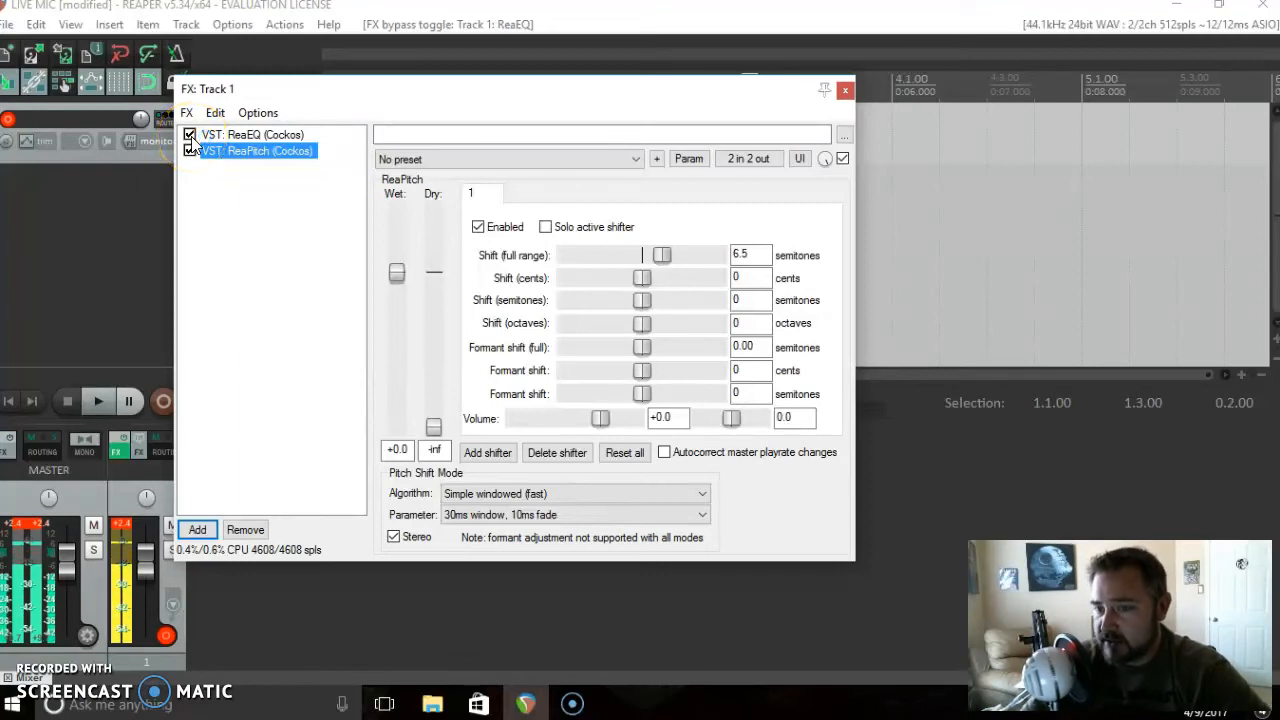
{"action": "left_click", "coordinate": [190, 151]}
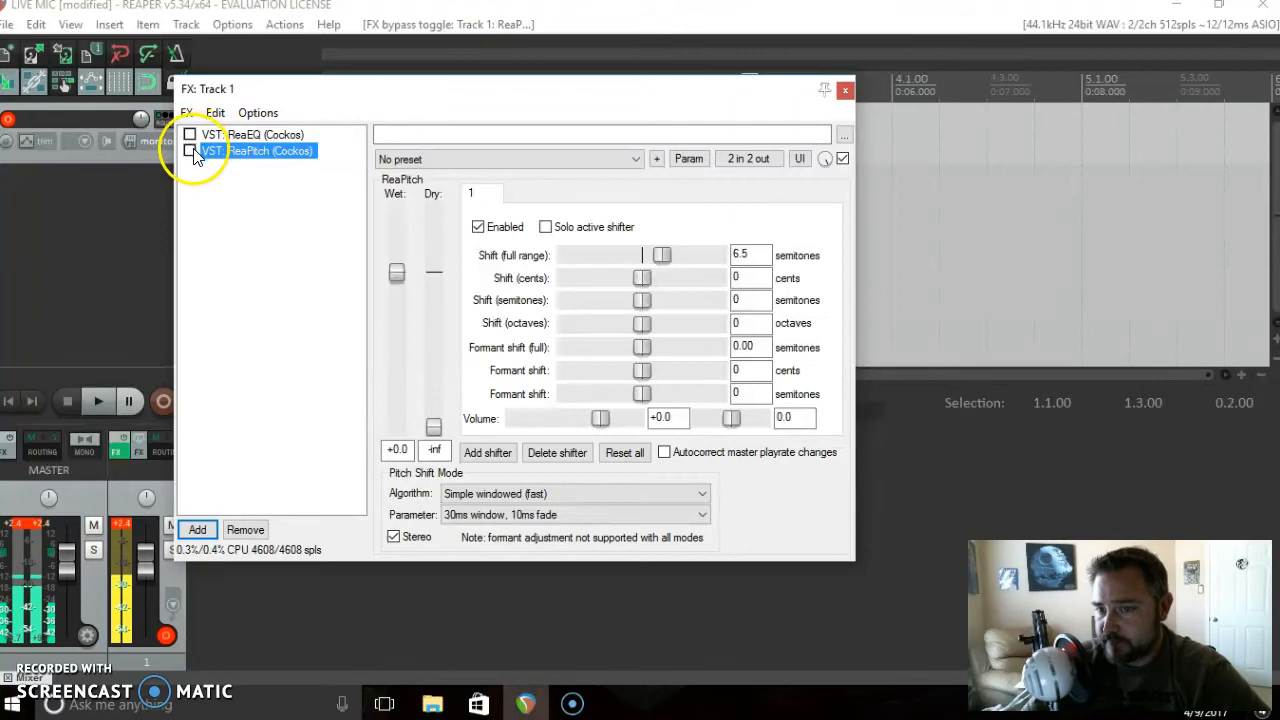
Add a second VST: ReaPitch (Cockos) instance to track 1.
{"action": "left_click", "coordinate": [197, 529]}
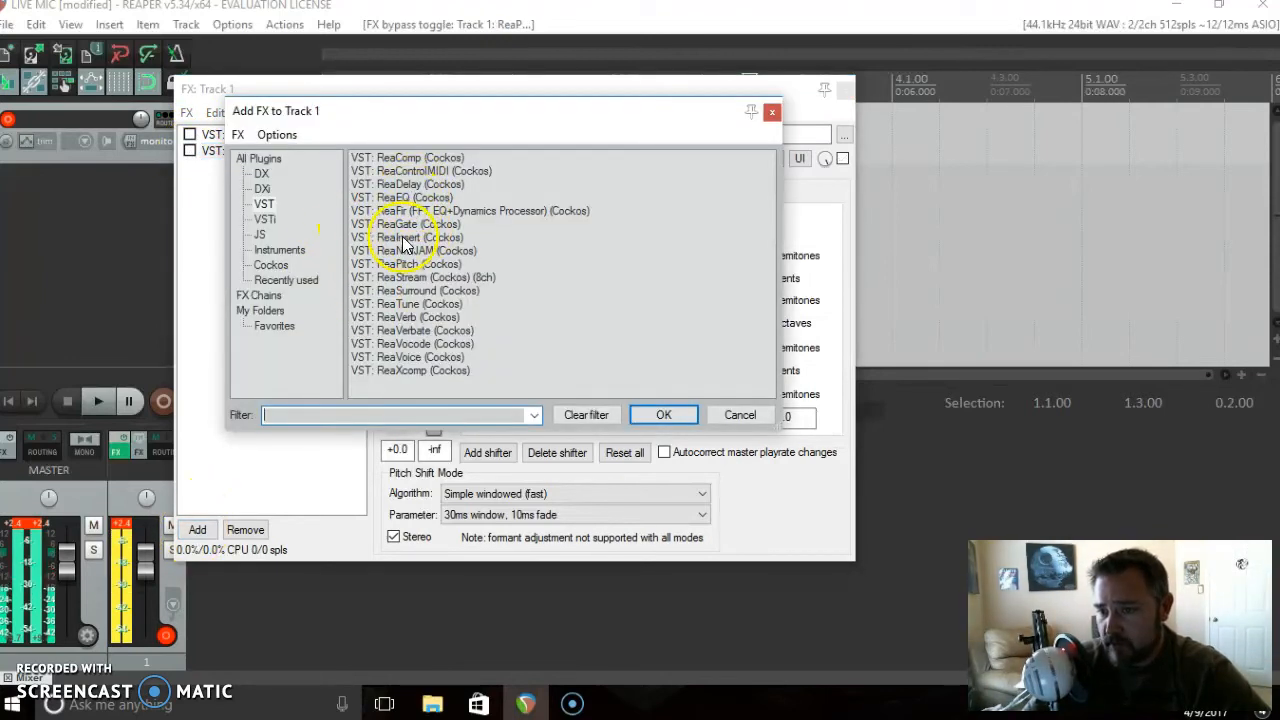
{"action": "left_click", "coordinate": [407, 263]}
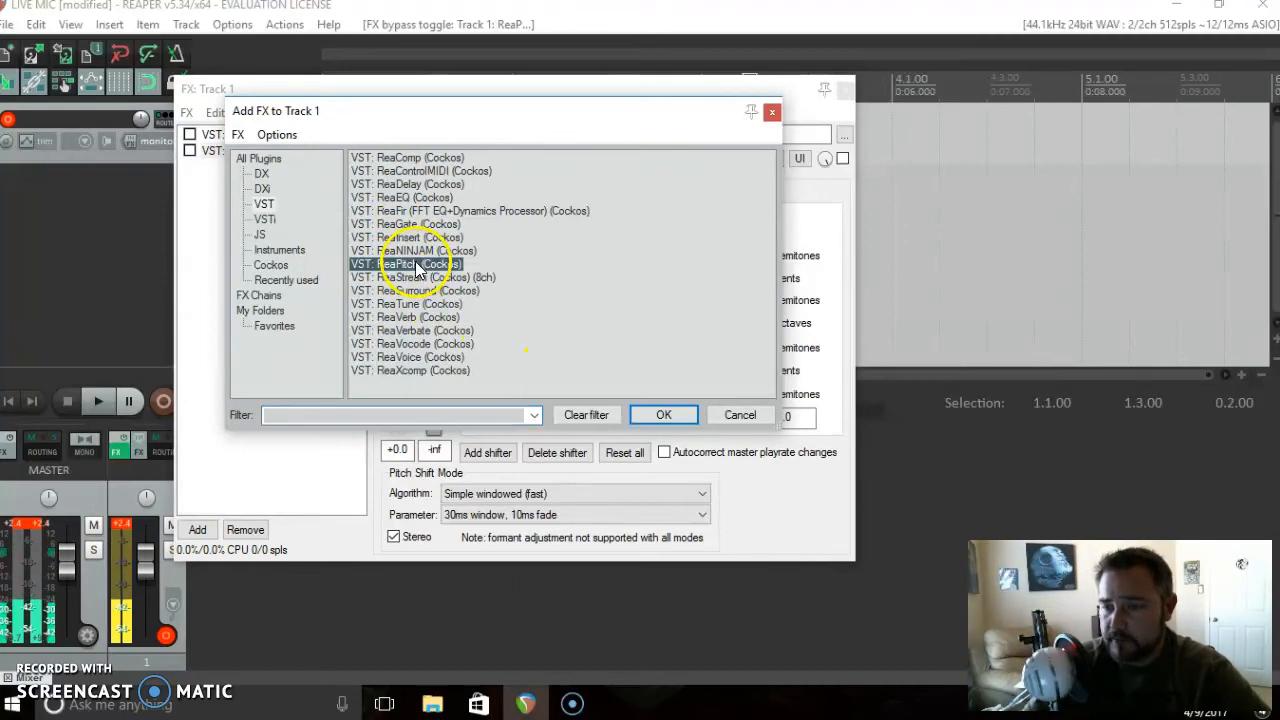
{"action": "left_click", "coordinate": [663, 415]}
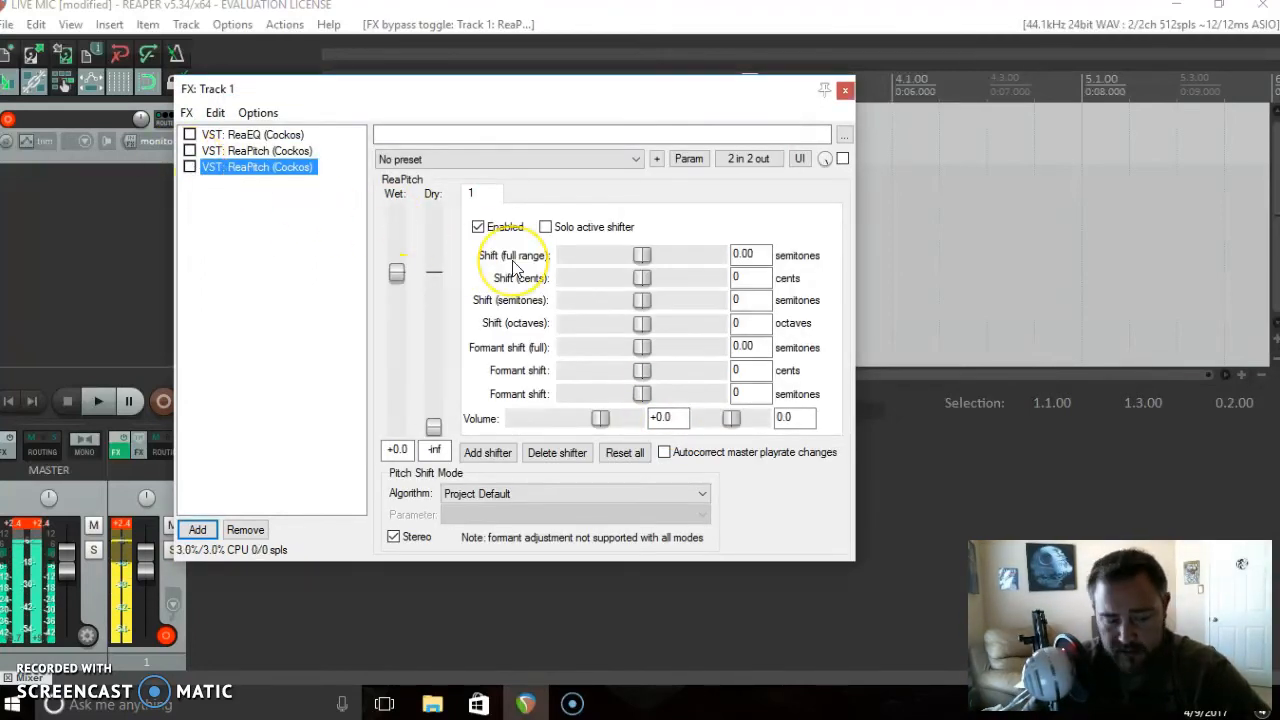
{"action": "mouse_move", "coordinate": [815, 242]}
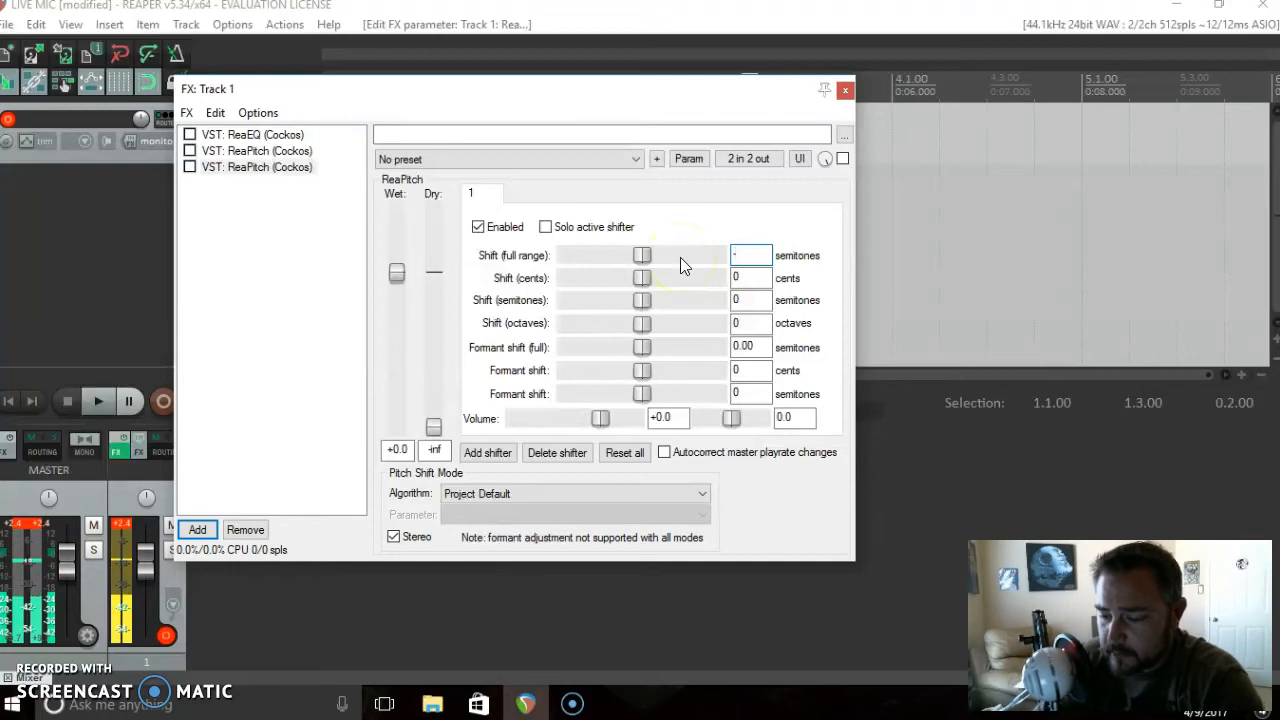
Enter -4.75 shift, choose Simple windowed (fast), and pick 10ms window, 1ms fade.
{"action": "type", "text": "-4.75"}
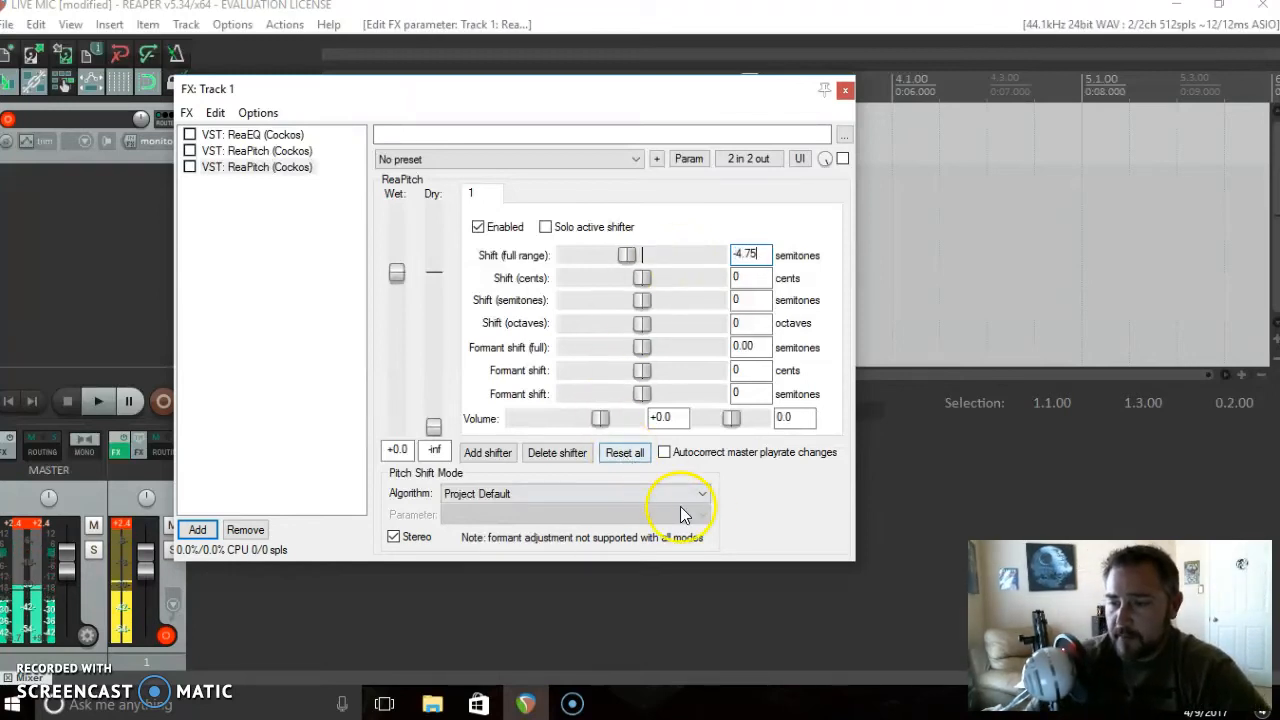
{"action": "left_click", "coordinate": [702, 493]}
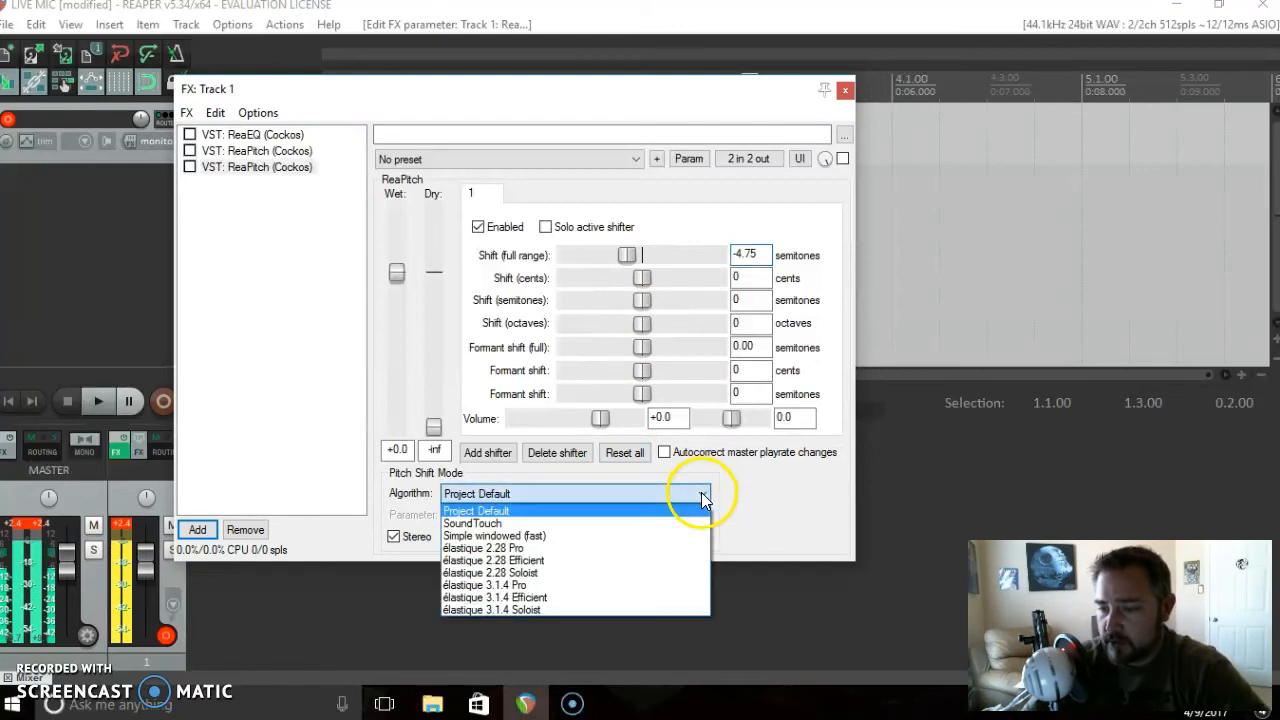
{"action": "left_click", "coordinate": [493, 535]}
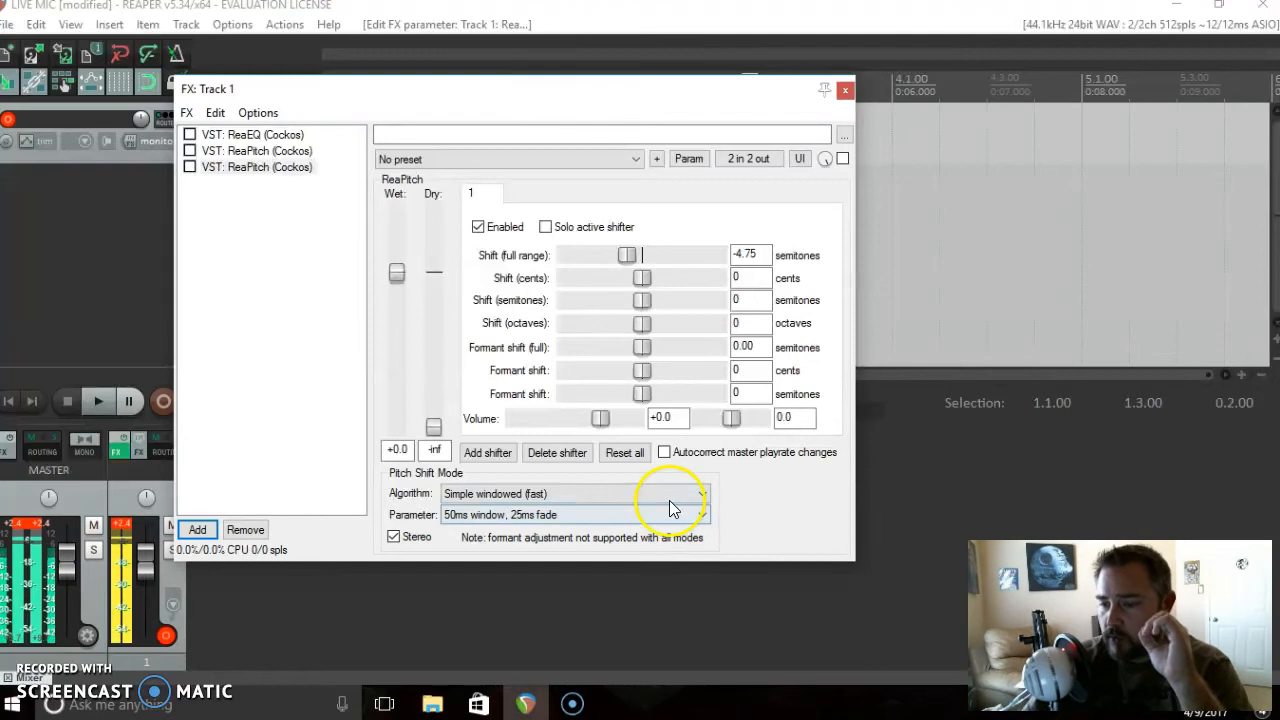
{"action": "left_click", "coordinate": [702, 514]}
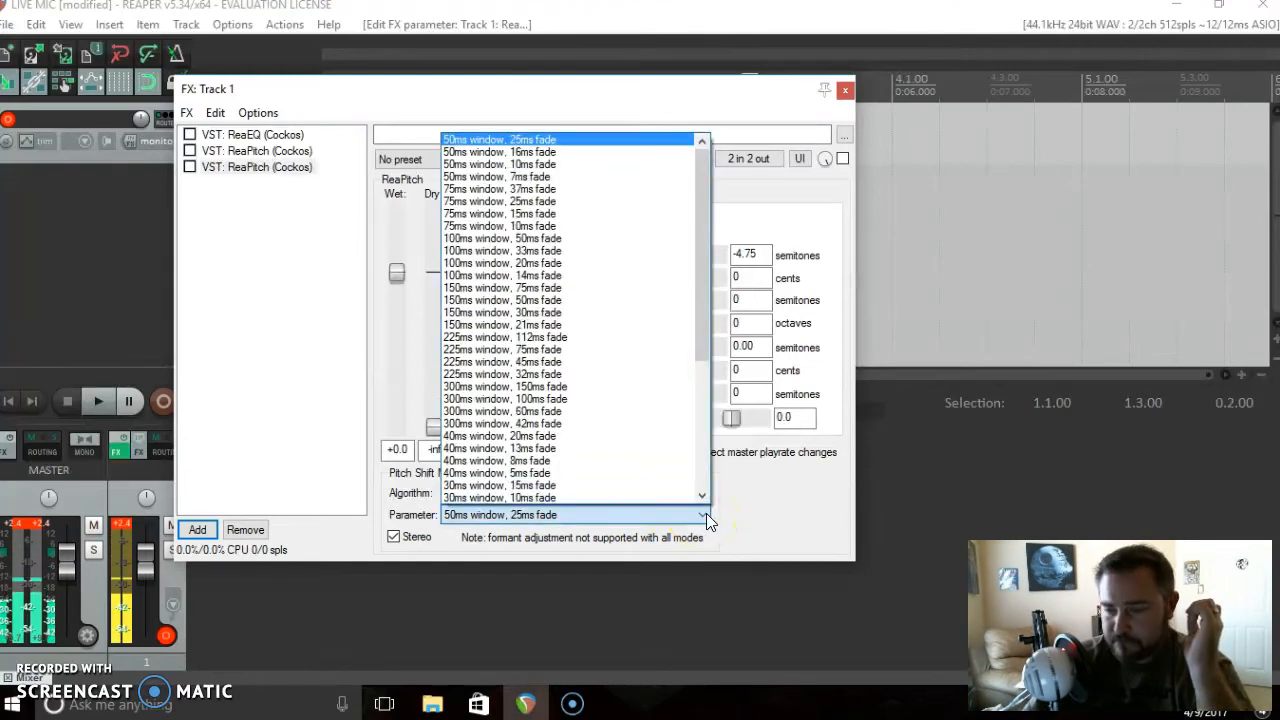
{"action": "scroll", "scroll_direction": "down", "scroll_amount": 3}
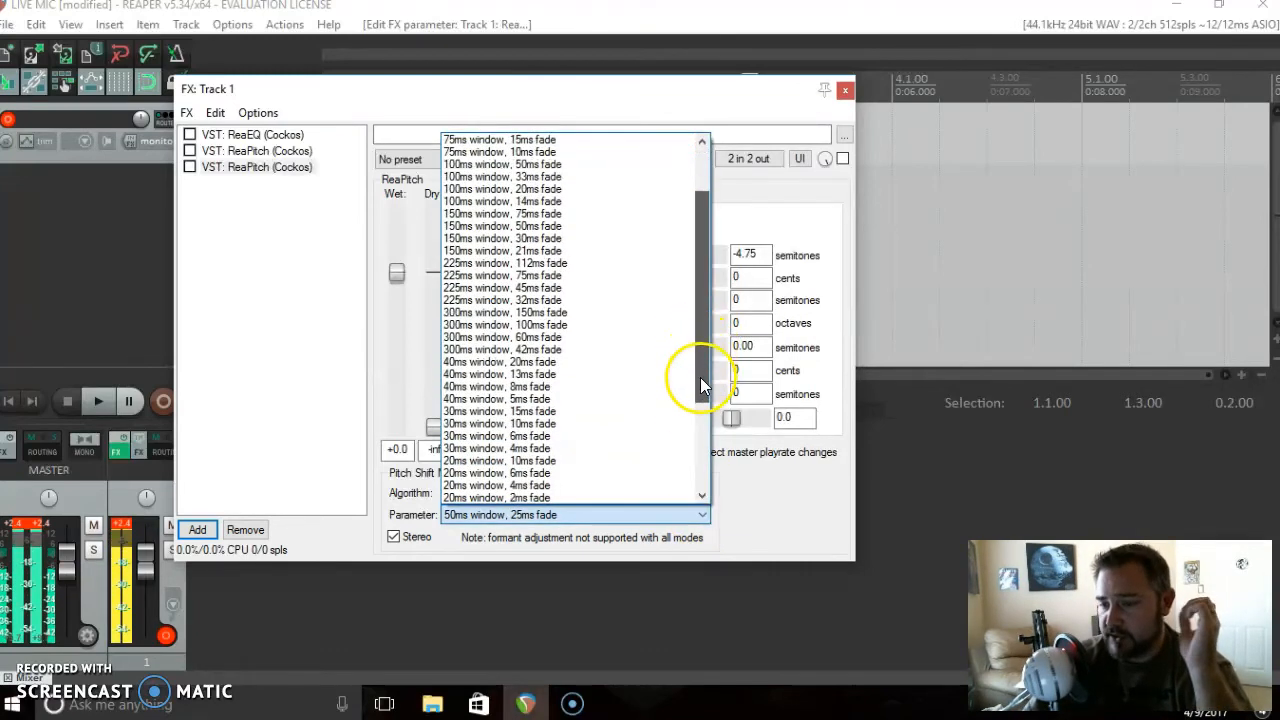
{"action": "scroll", "scroll_direction": "down", "scroll_amount": 3}
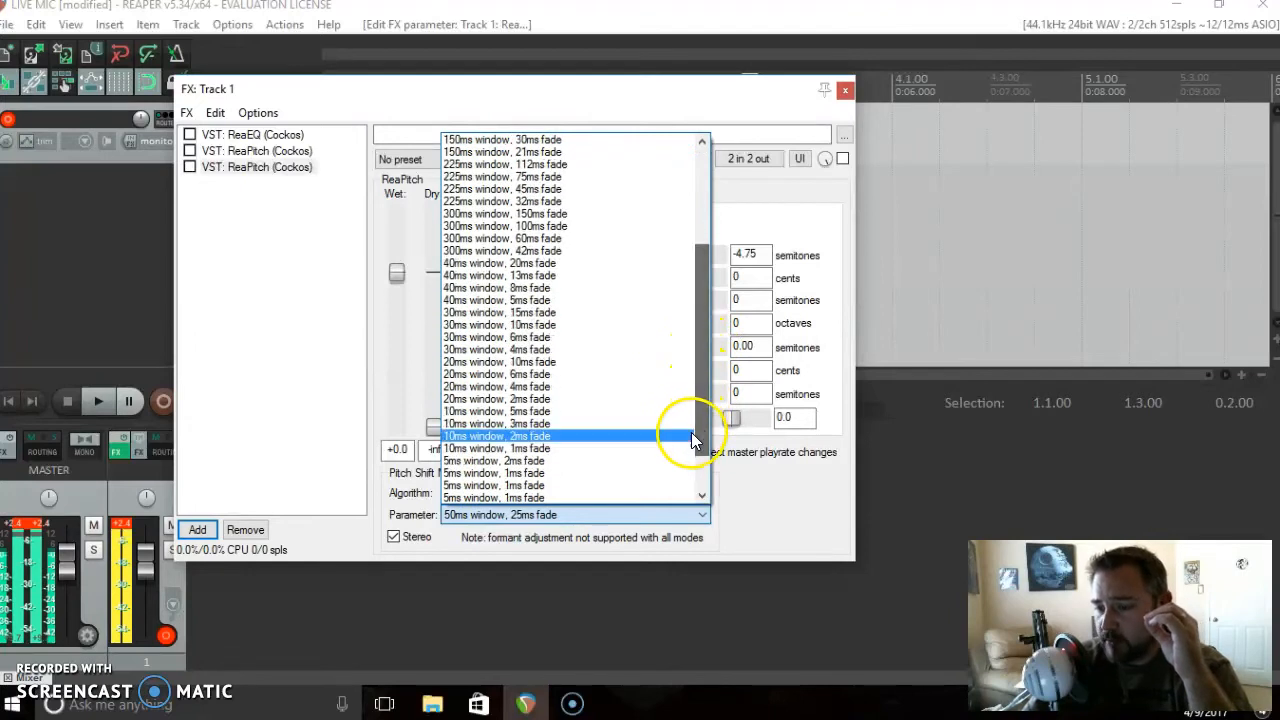
{"action": "left_click", "coordinate": [498, 436]}
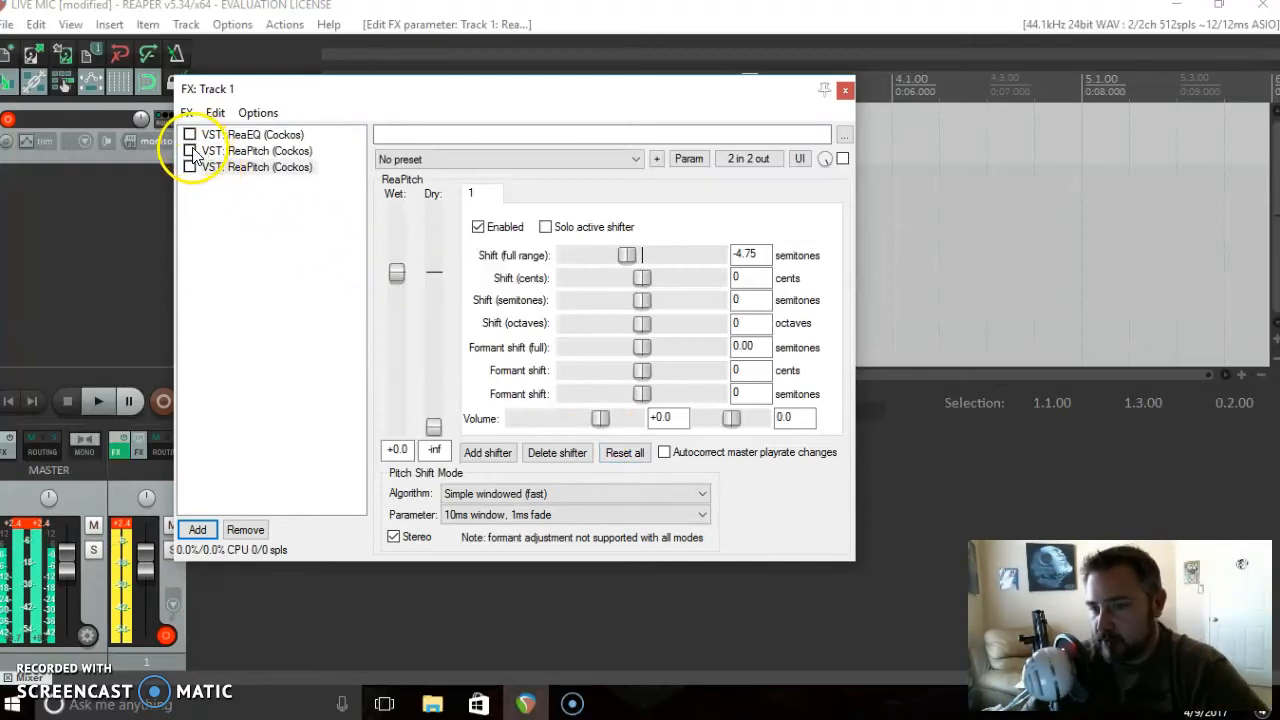
{"action": "left_click", "coordinate": [190, 167]}
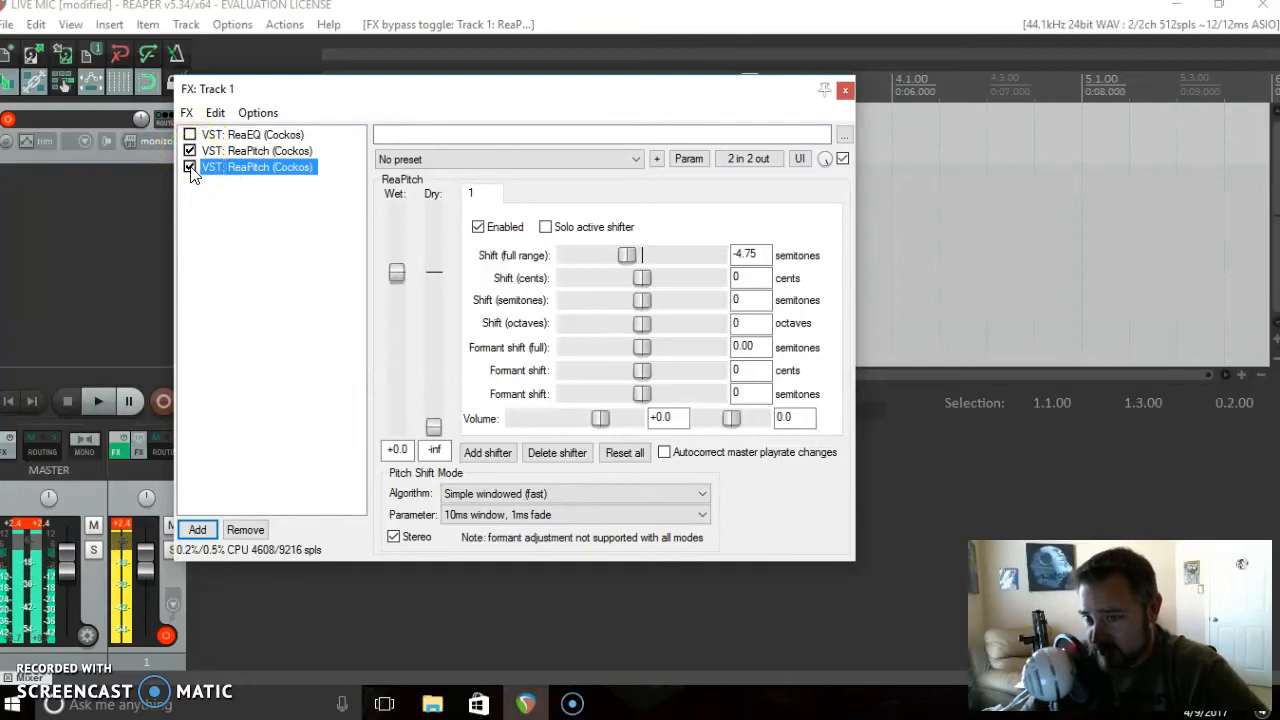
{"action": "left_click", "coordinate": [190, 134]}
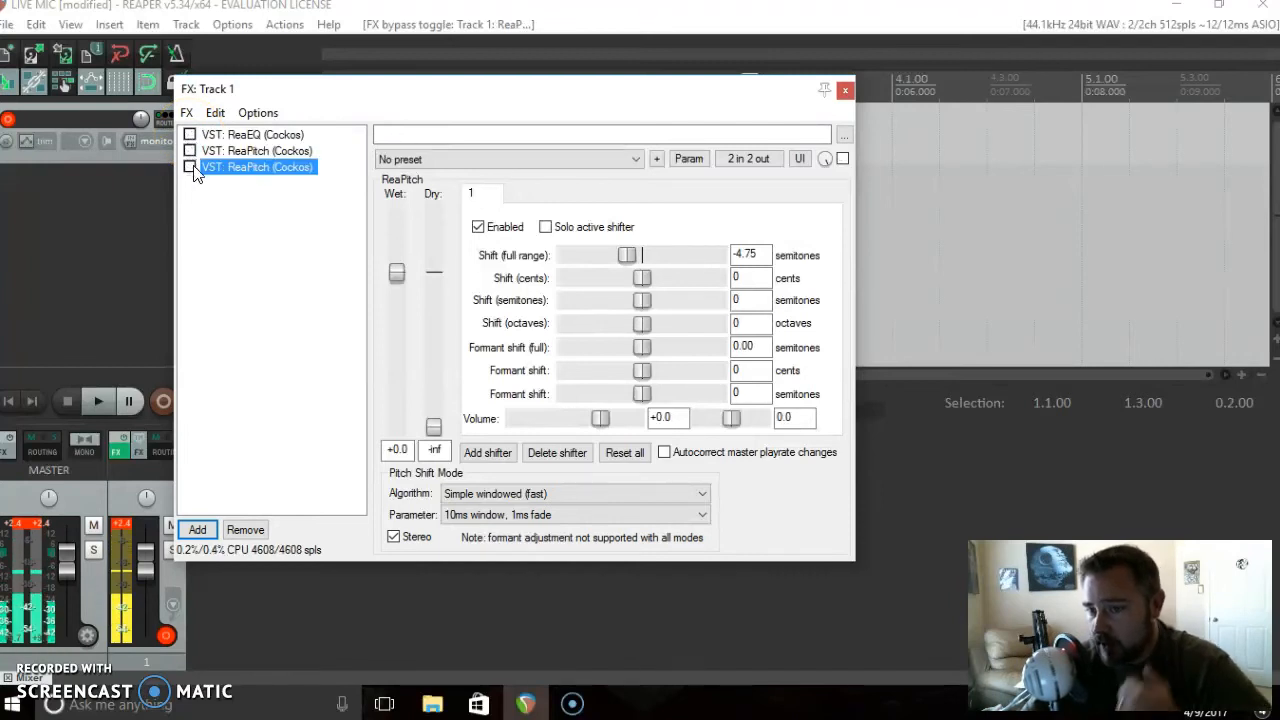
{"action": "left_click", "coordinate": [189, 166]}
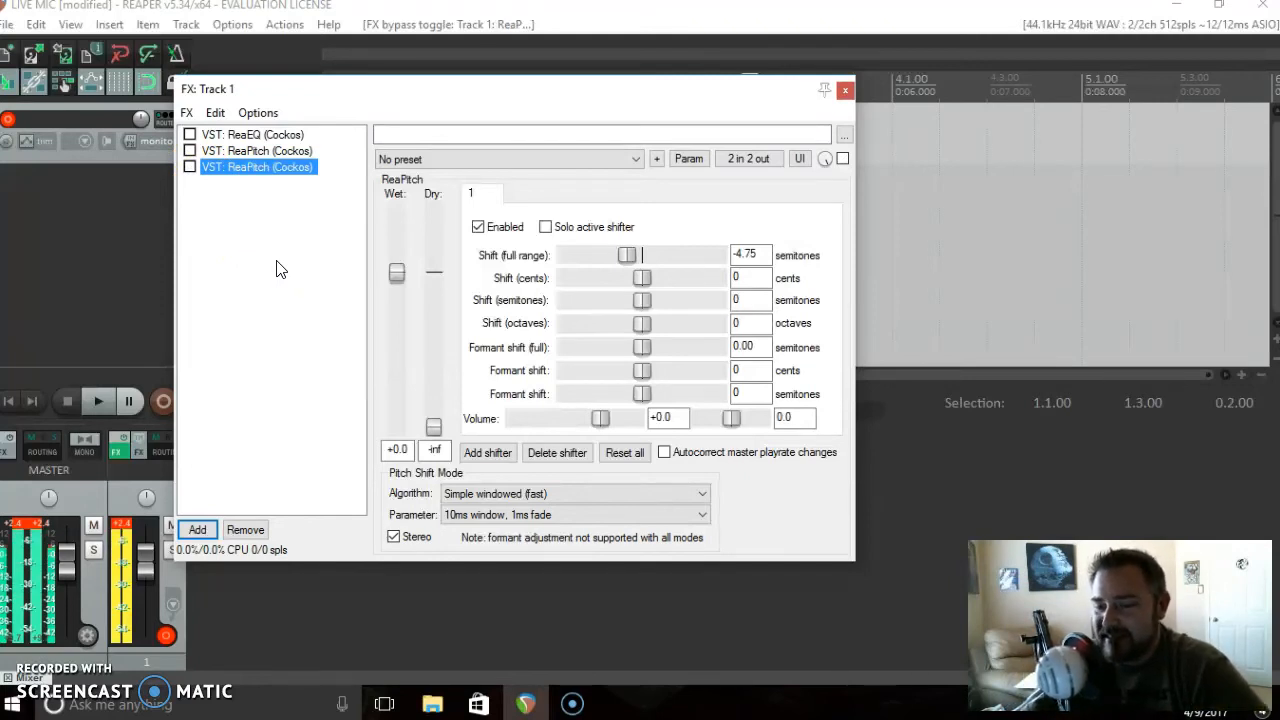
{"action": "mouse_move", "coordinate": [197, 530]}
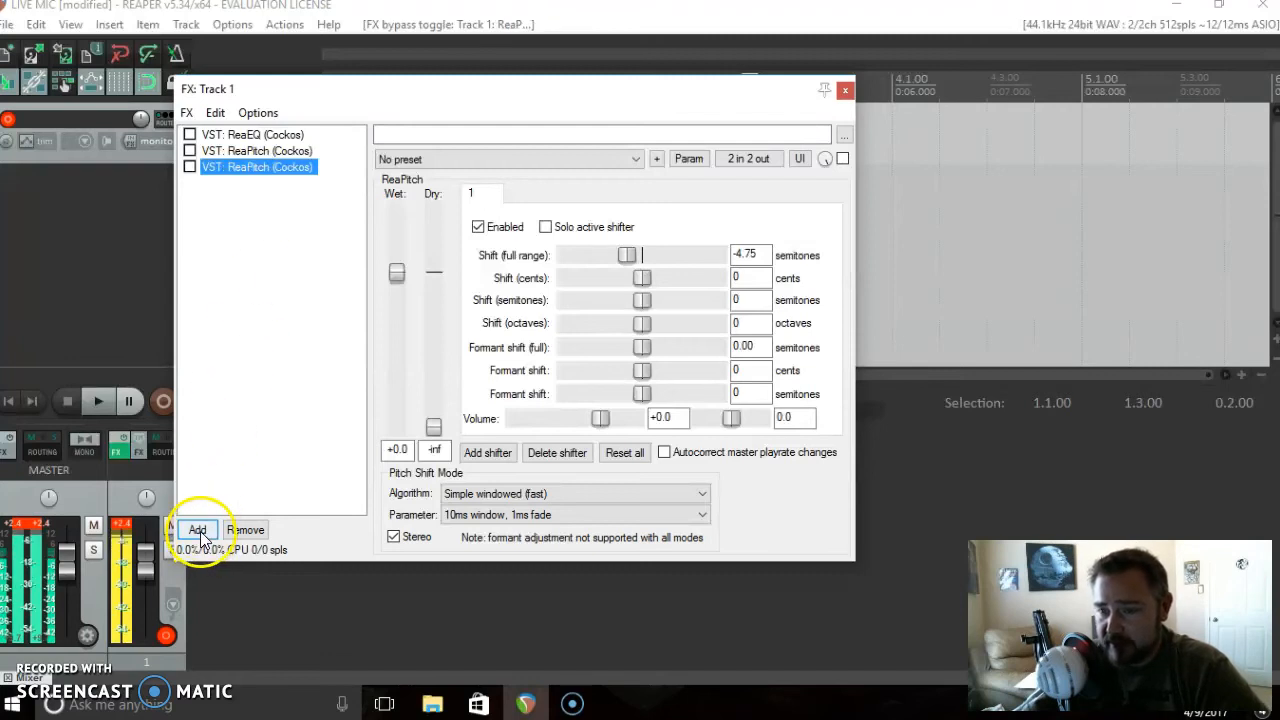
Add VST: ReaVerbate (Cockos) as the fourth effect on track 1.
{"action": "left_click", "coordinate": [197, 529]}
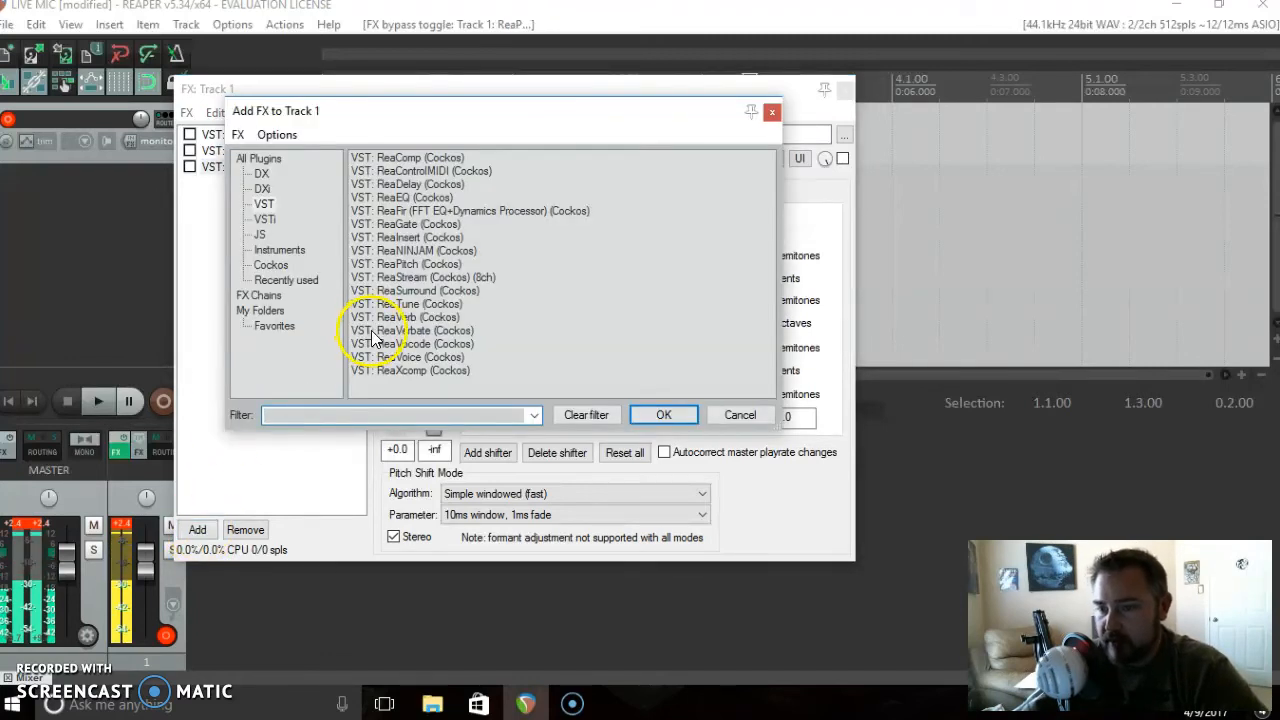
{"action": "mouse_move", "coordinate": [395, 343]}
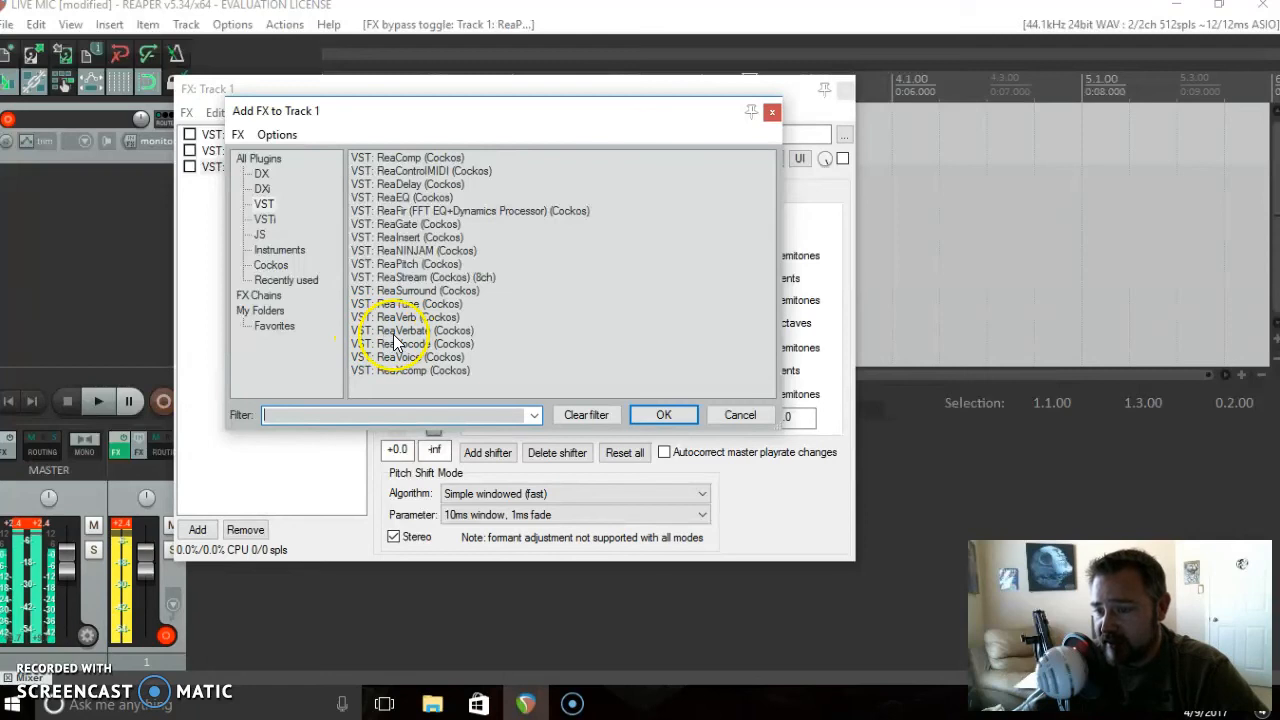
{"action": "left_click", "coordinate": [411, 330]}
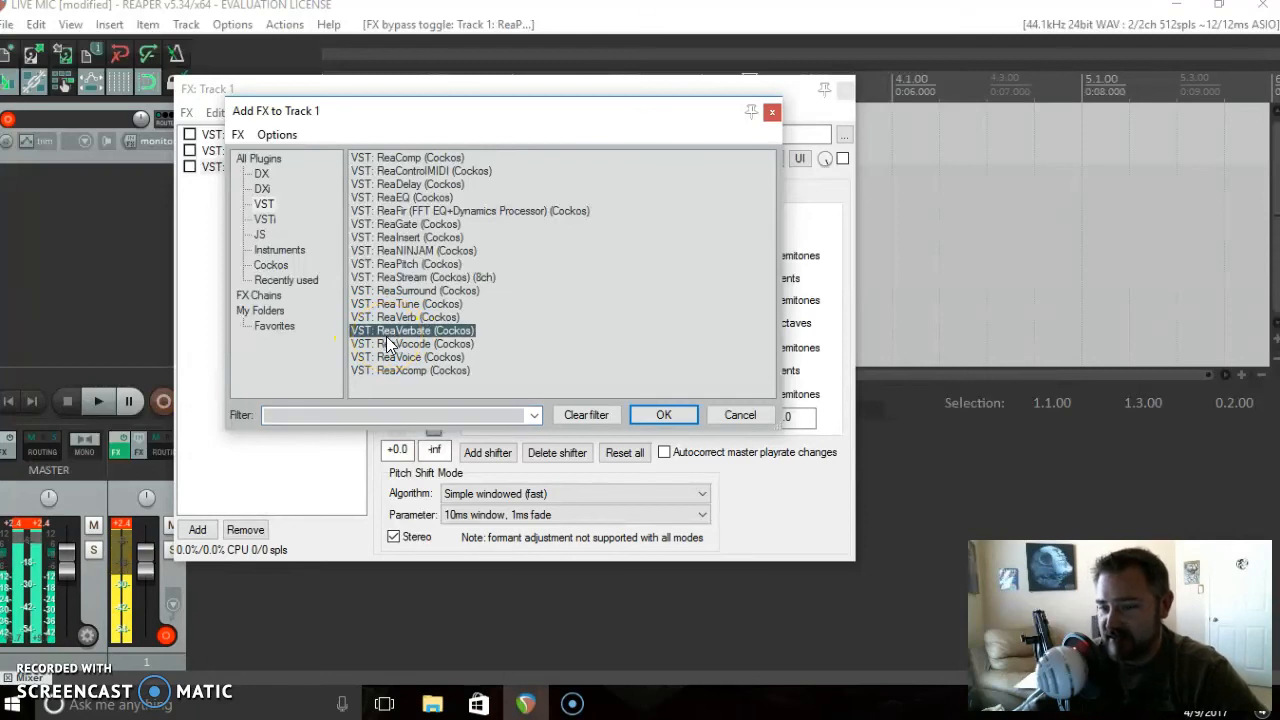
{"action": "left_click", "coordinate": [663, 414]}
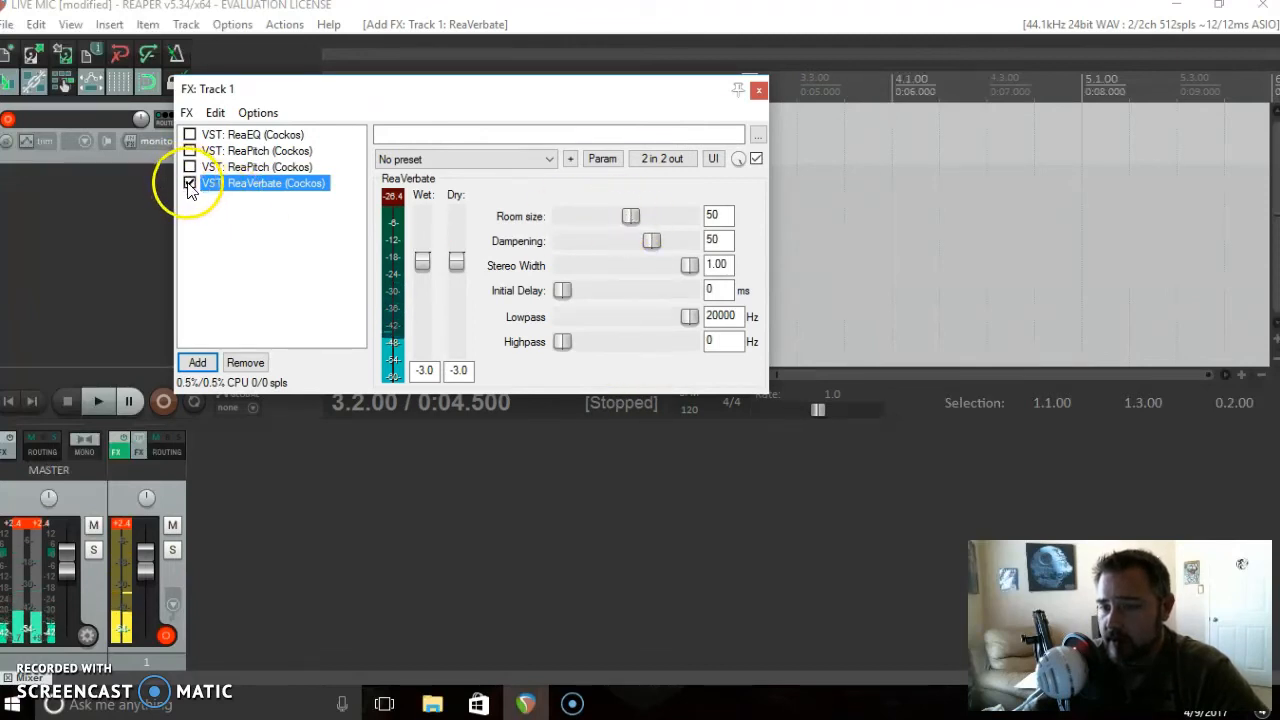
Drag ReaVerbate's room size to 30 while bypassed, then re-enable it.
{"action": "left_click", "coordinate": [189, 183]}
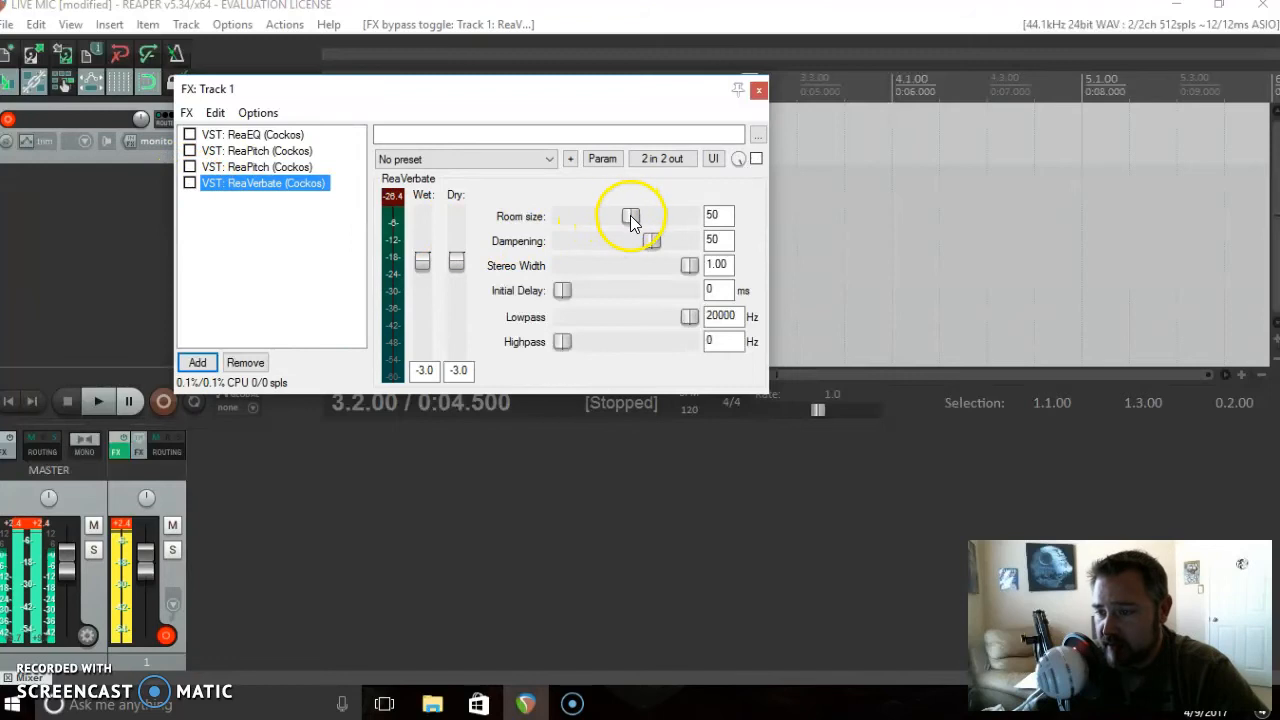
{"action": "left_click_drag", "start_coordinate": [630, 216], "coordinate": [560, 216]}
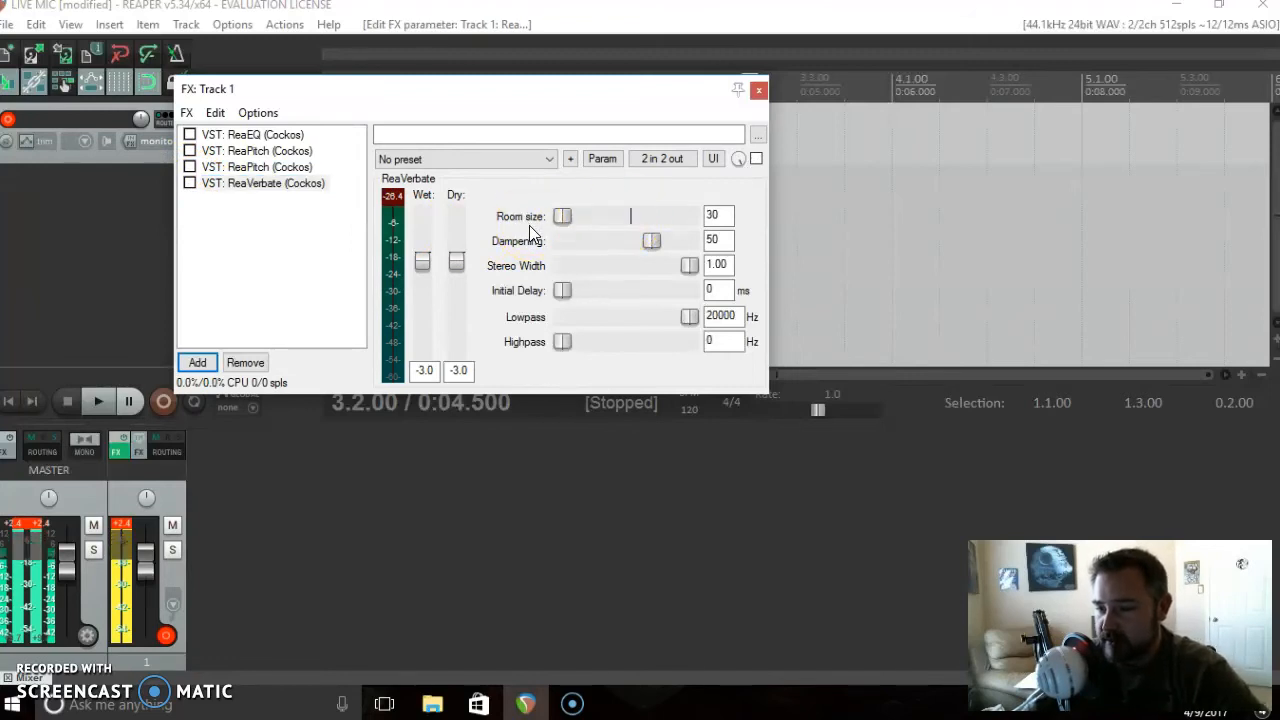
{"action": "left_click", "coordinate": [190, 183]}
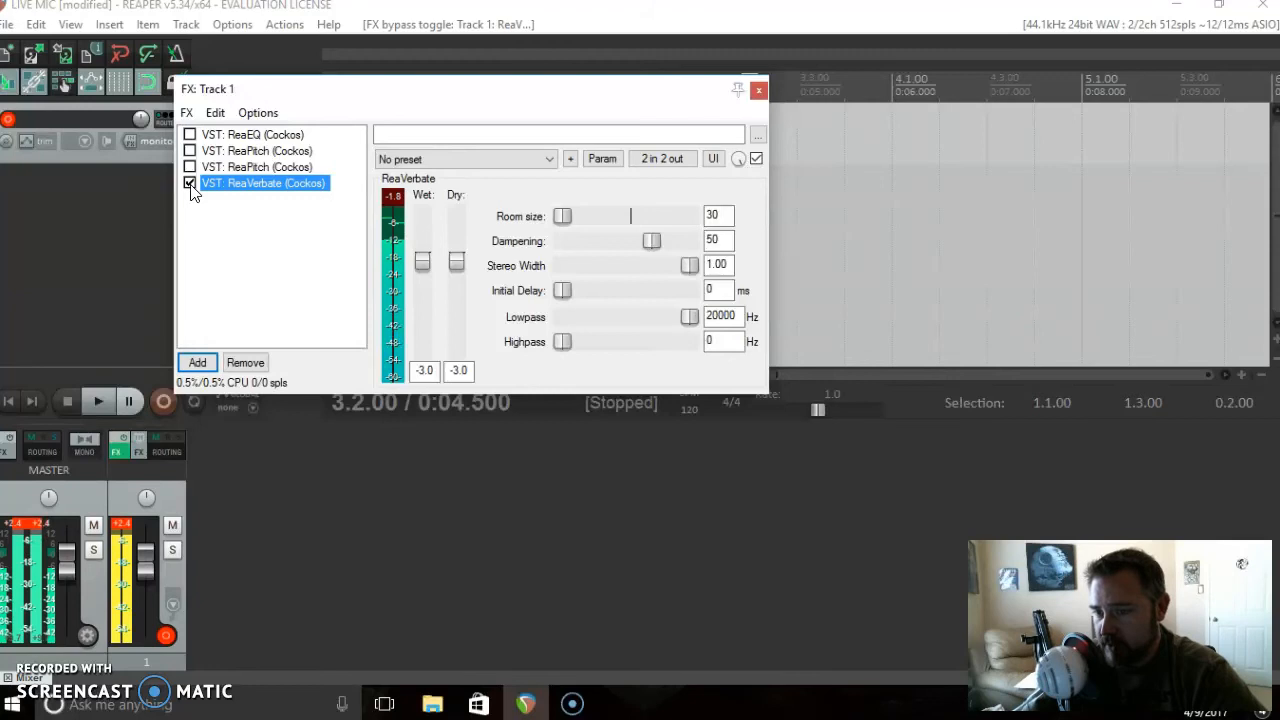
Toggle the effects to compare wet and dry voice, then bypass all and close the FX window.
{"action": "left_click", "coordinate": [190, 184]}
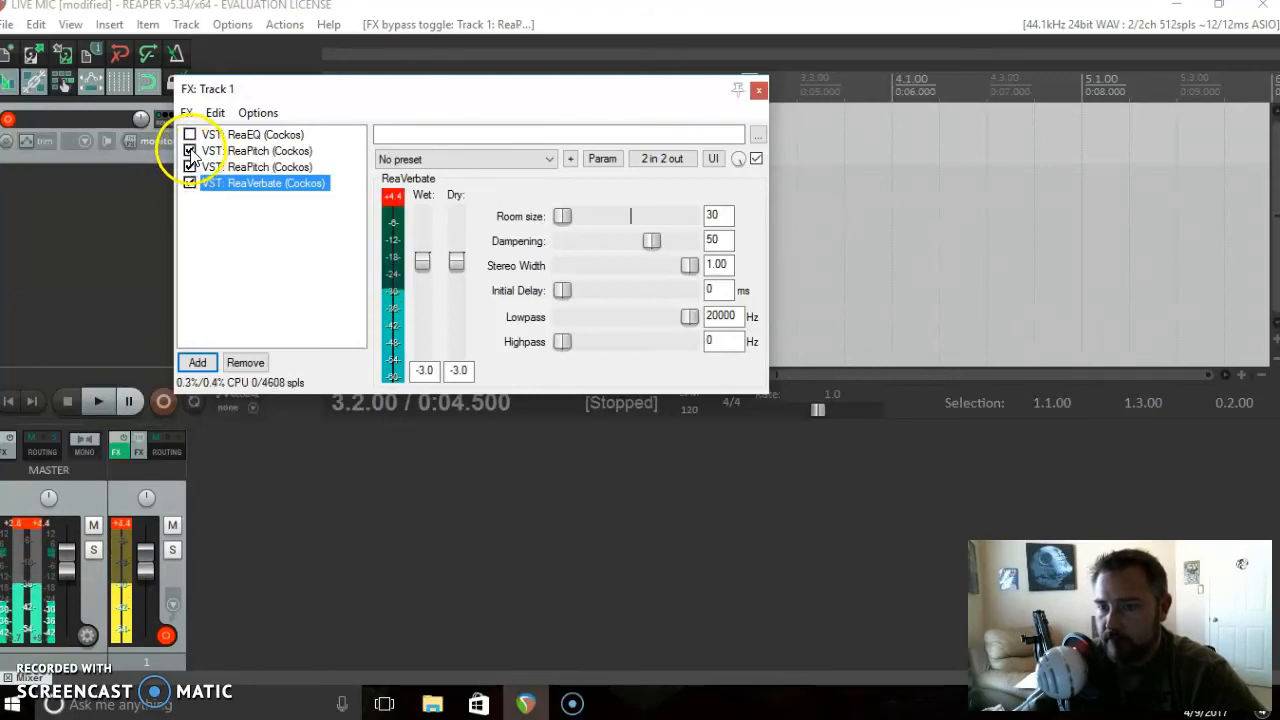
{"action": "left_click", "coordinate": [190, 151]}
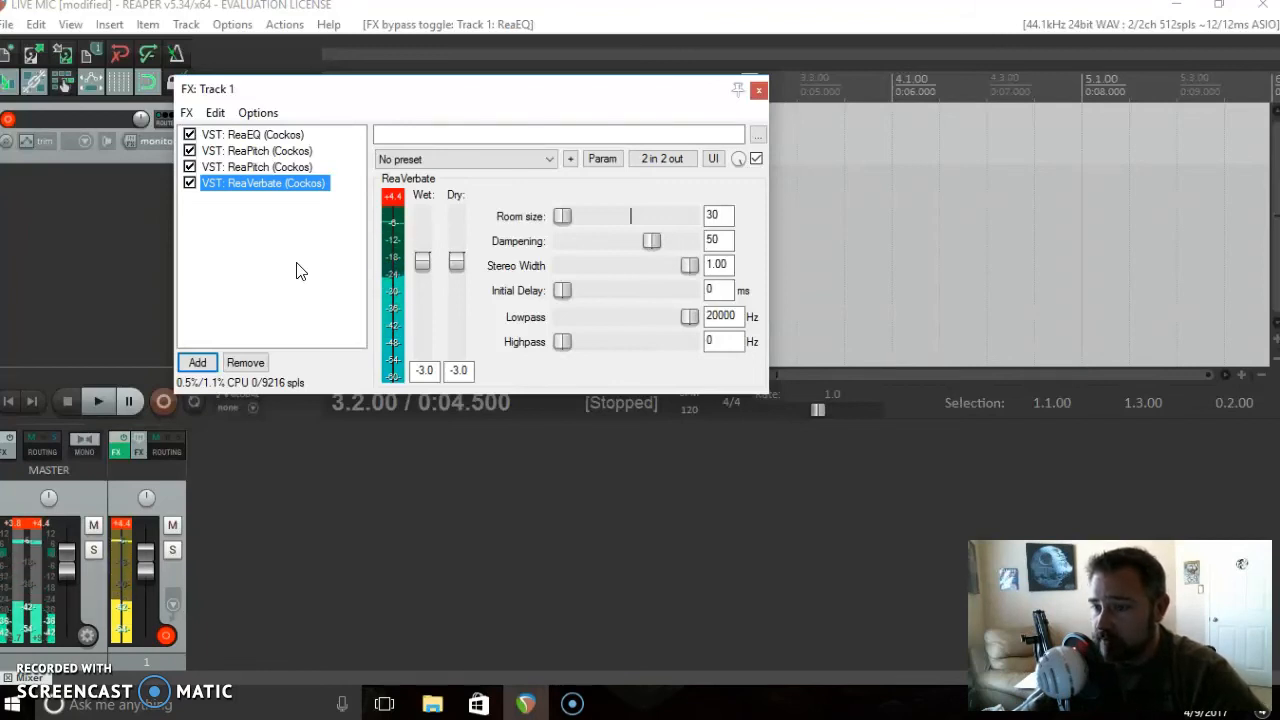
{"action": "left_click", "coordinate": [189, 183]}
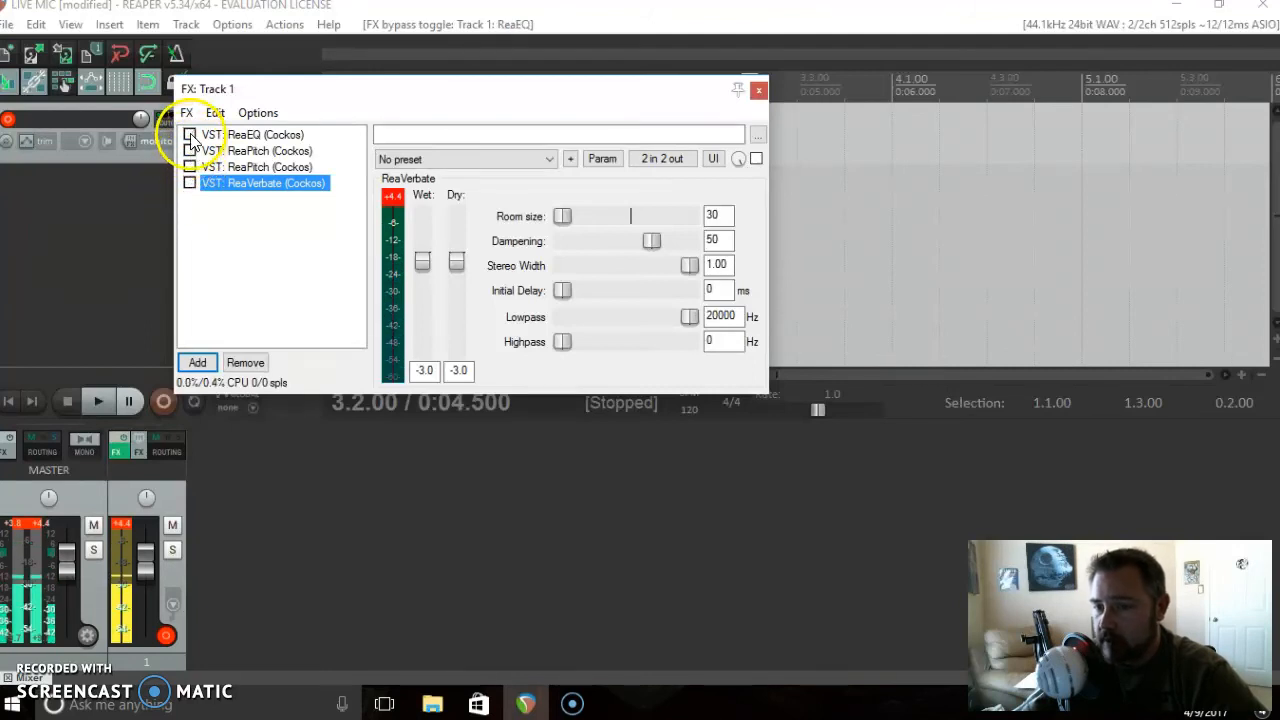
{"action": "mouse_move", "coordinate": [203, 234]}
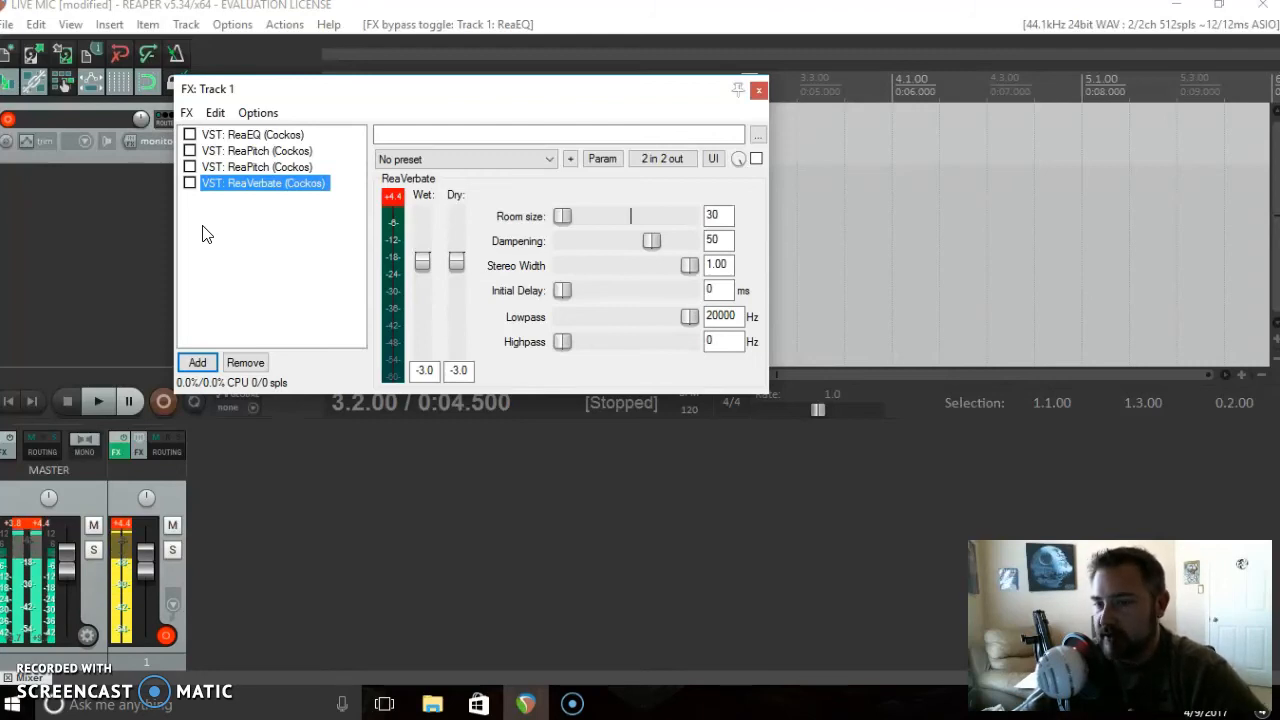
{"action": "left_click", "coordinate": [190, 167]}
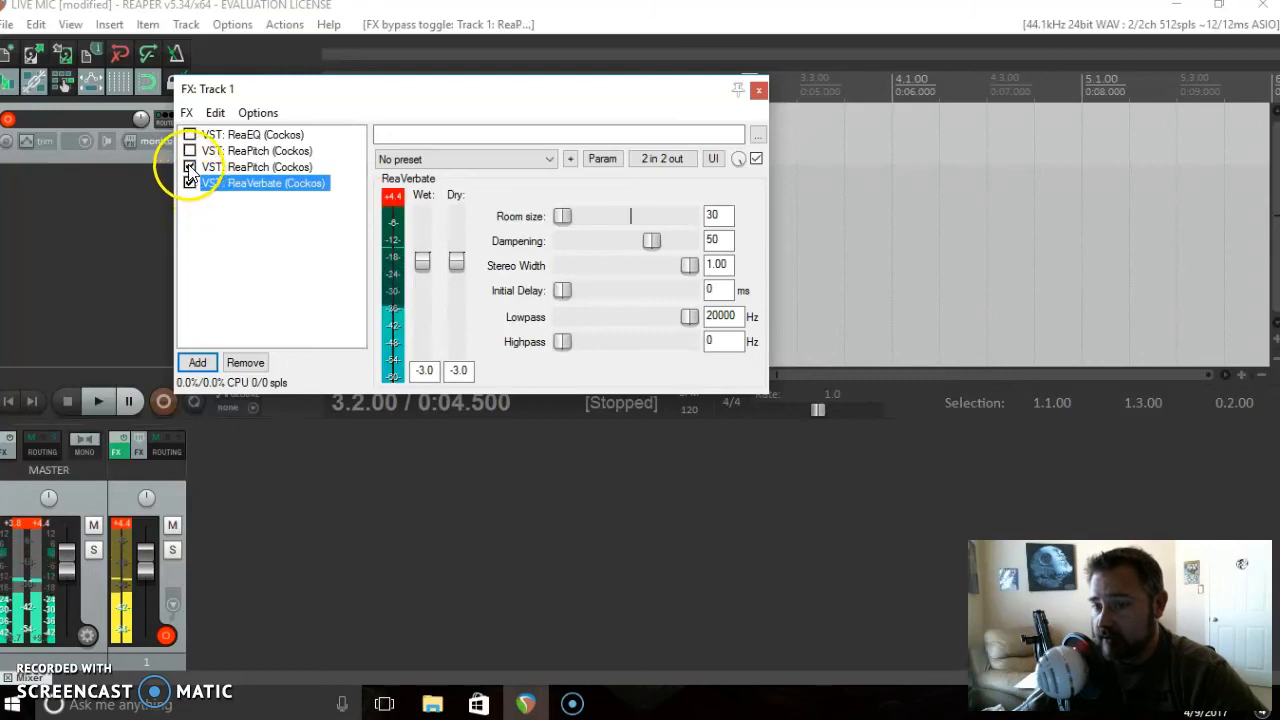
{"action": "left_click", "coordinate": [189, 134]}
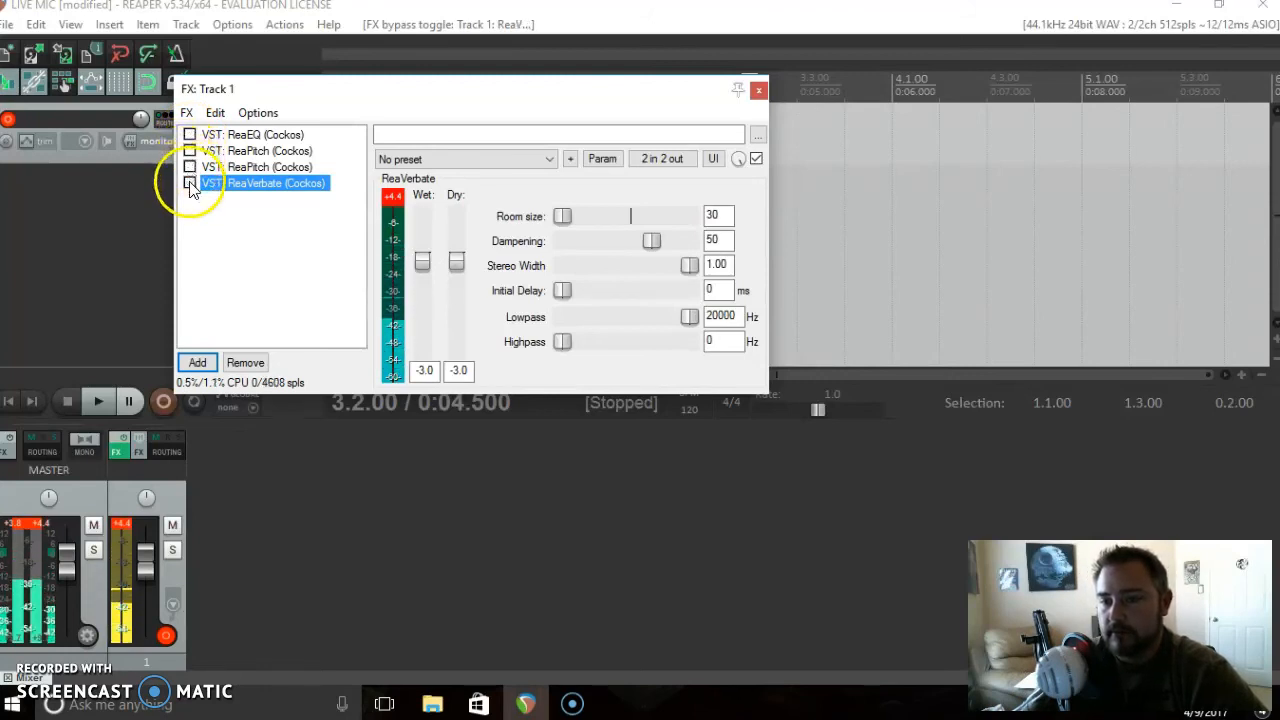
{"action": "left_click", "coordinate": [189, 183]}
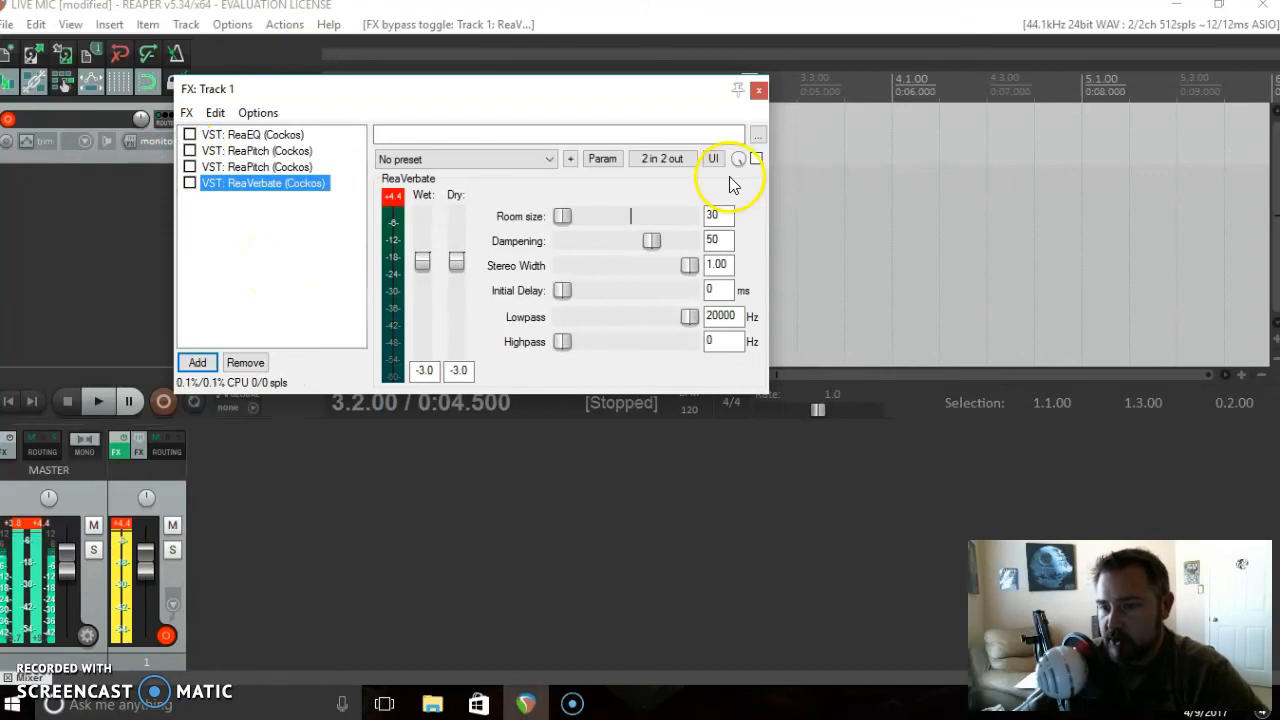
{"action": "left_click", "coordinate": [759, 90]}
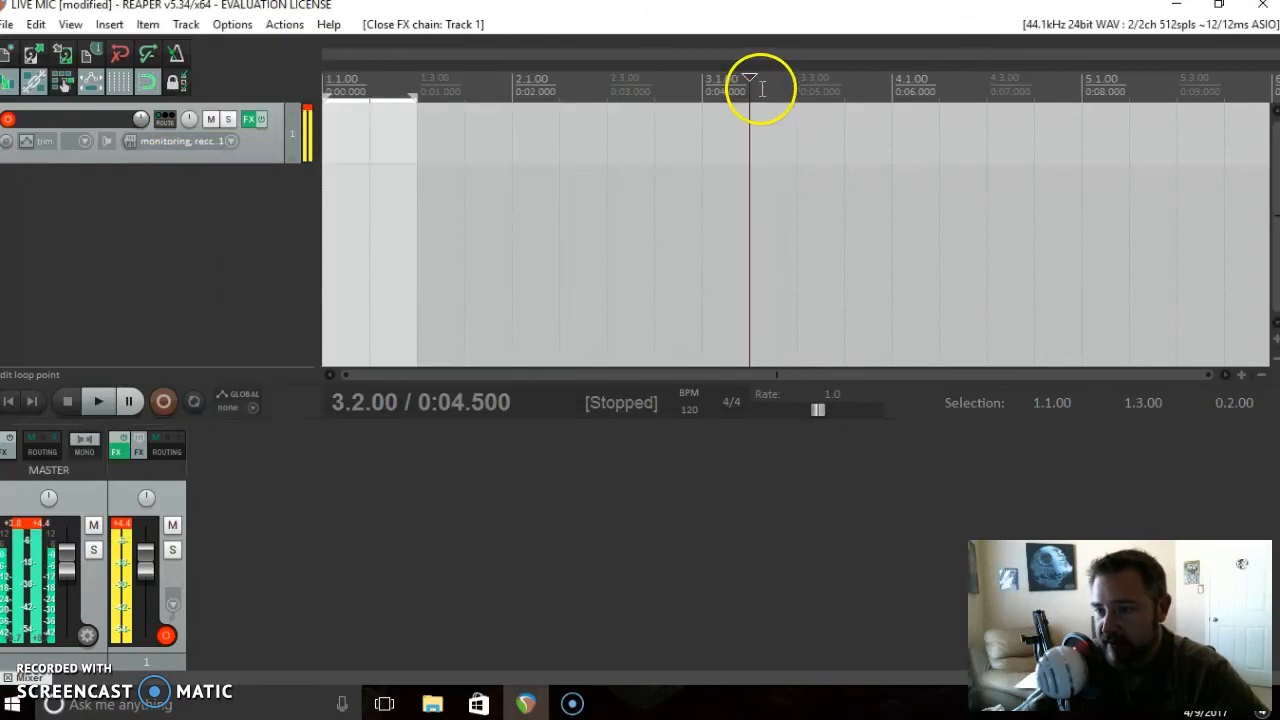